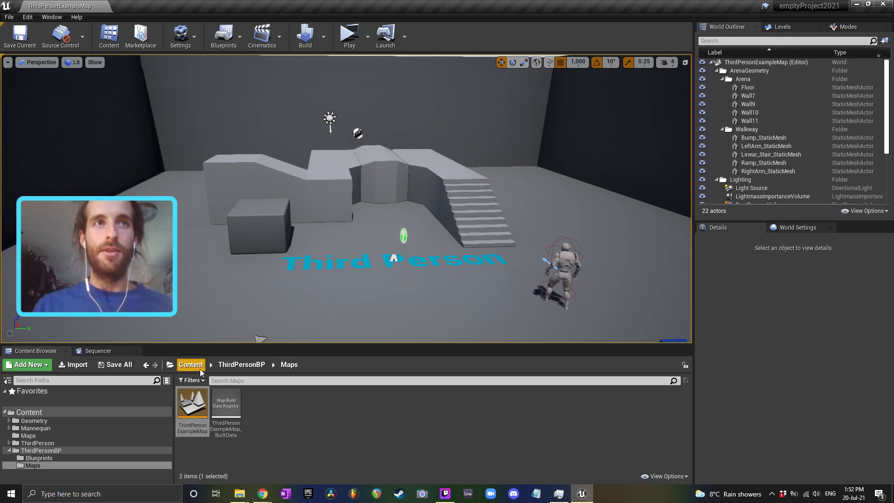
# Step: Show the EndlessWorld2021 and emptyProject2021 Content folders side by side in File Explorer
pyautogui.click(190, 364)
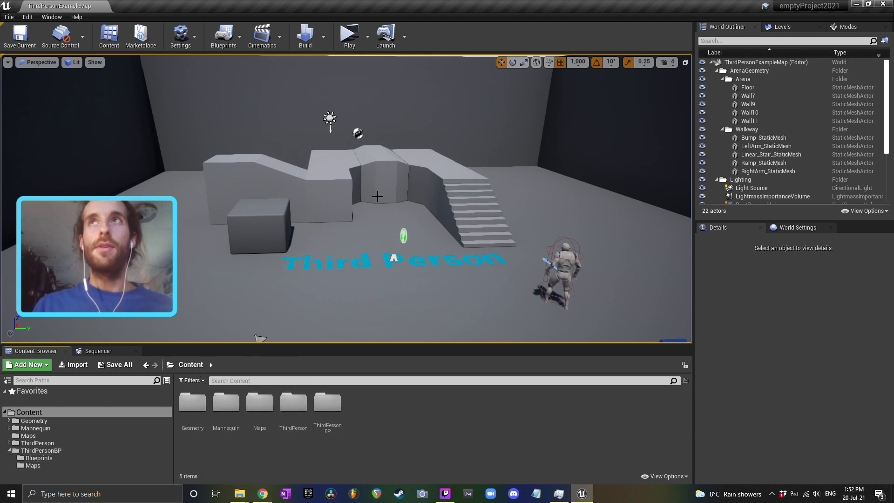
pyautogui.click(293, 403)
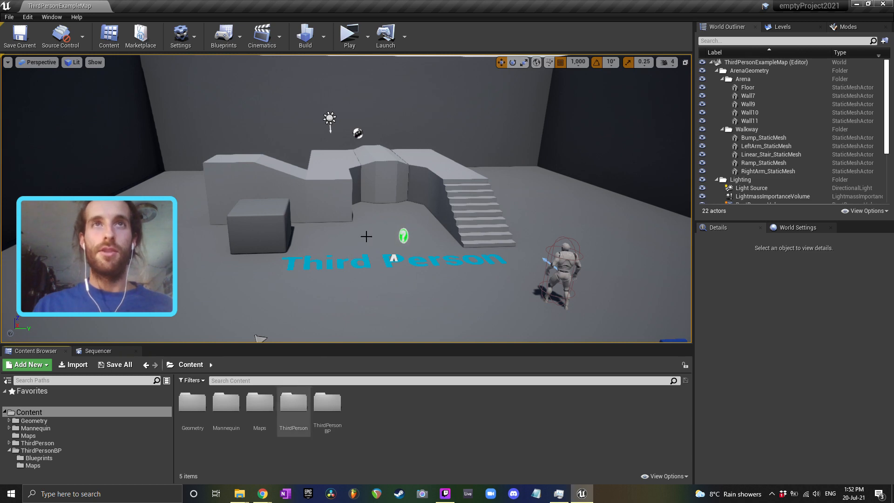
pyautogui.click(240, 494)
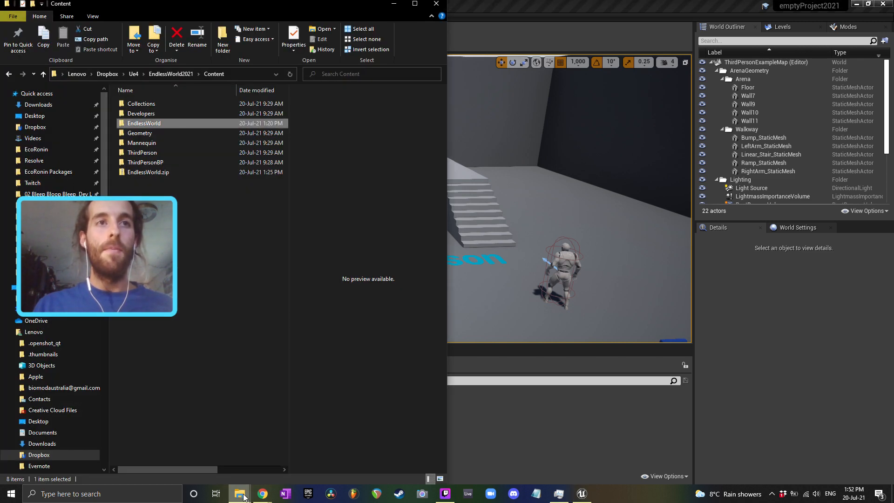
pyautogui.click(239, 494)
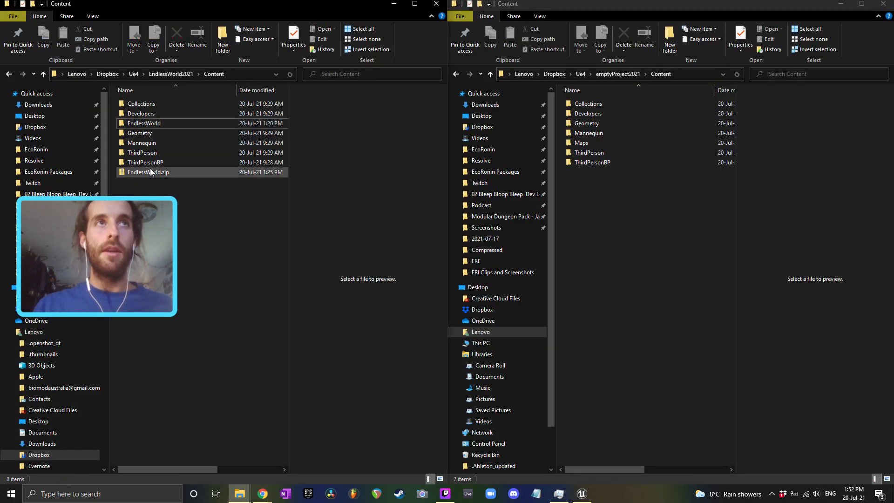
# Step: Copy the EndlessWorld folder into the emptyProject2021 Content folder
pyautogui.click(148, 171)
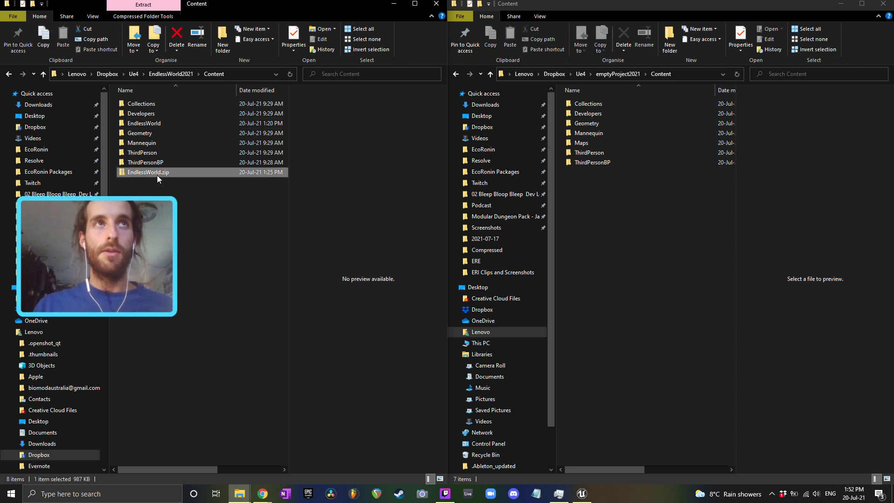
pyautogui.rightClick(148, 172)
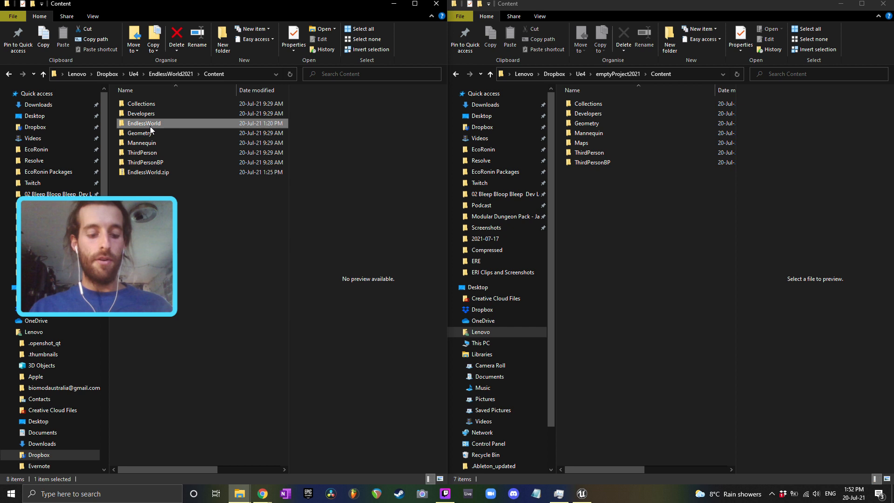
pyautogui.click(587, 123)
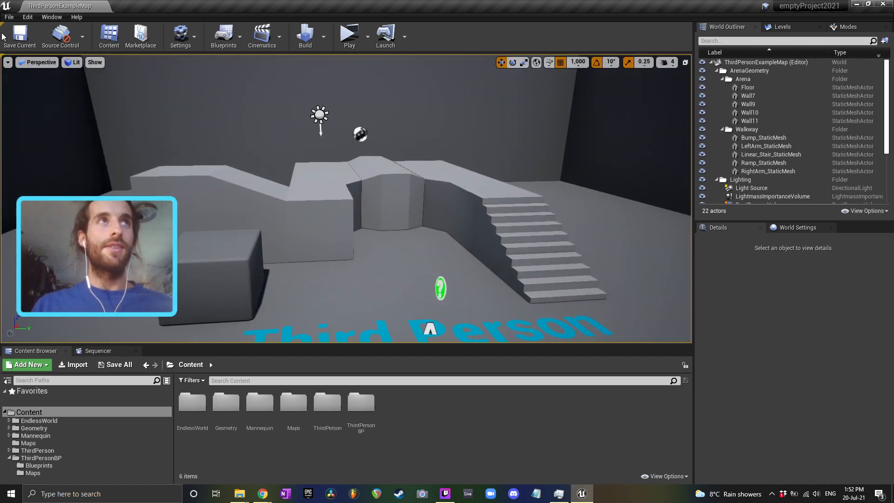
# Step: Browse Content > EndlessWorld > Maps and load the endlessWorldDemoMap level
pyautogui.click(9, 17)
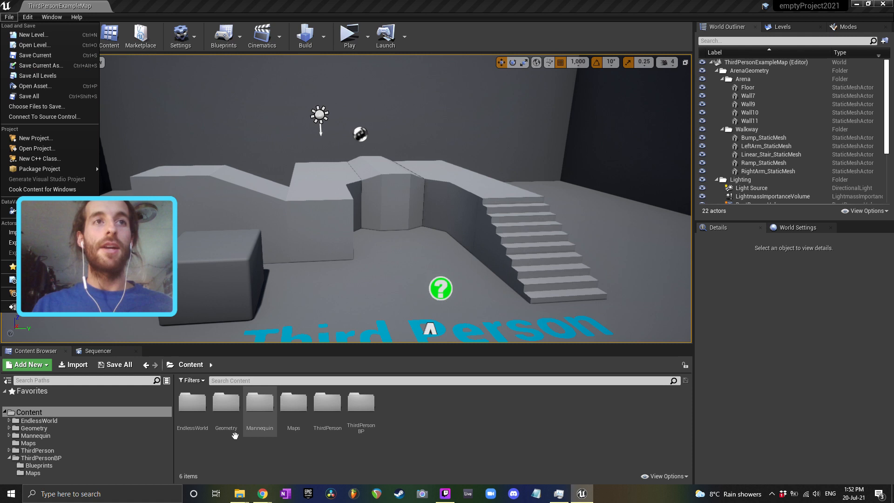
pyautogui.click(191, 402)
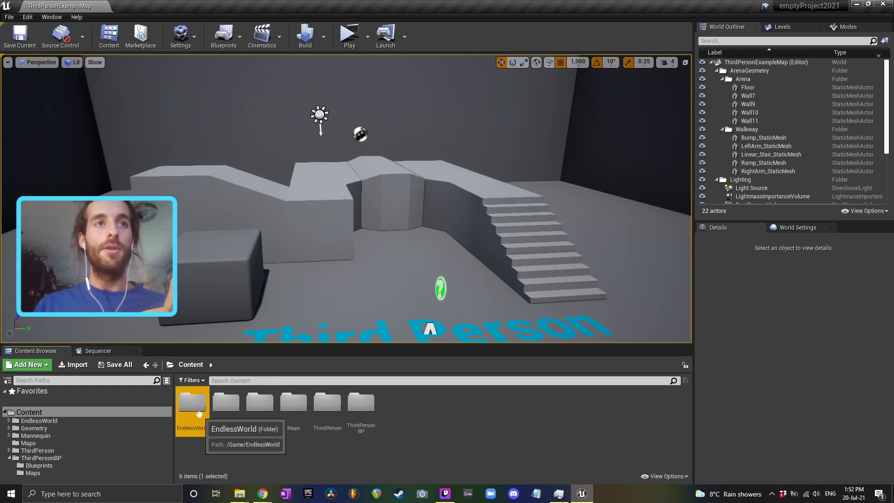
pyautogui.doubleClick(192, 403)
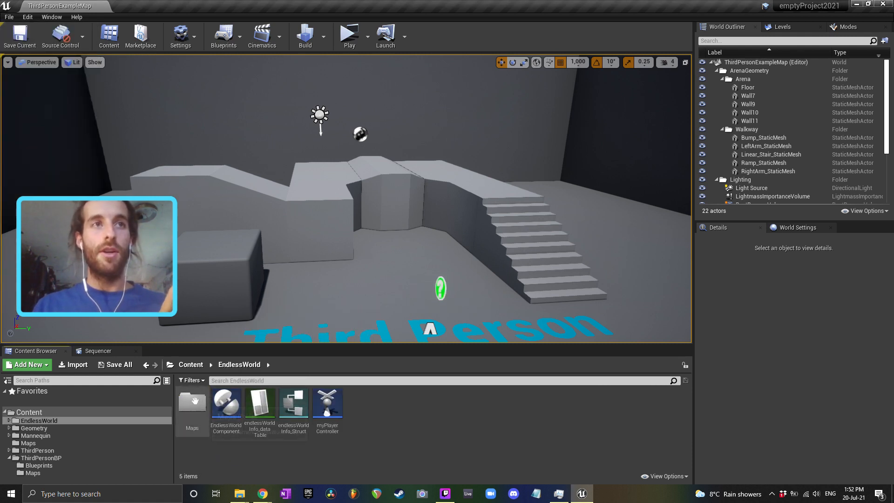
pyautogui.click(191, 364)
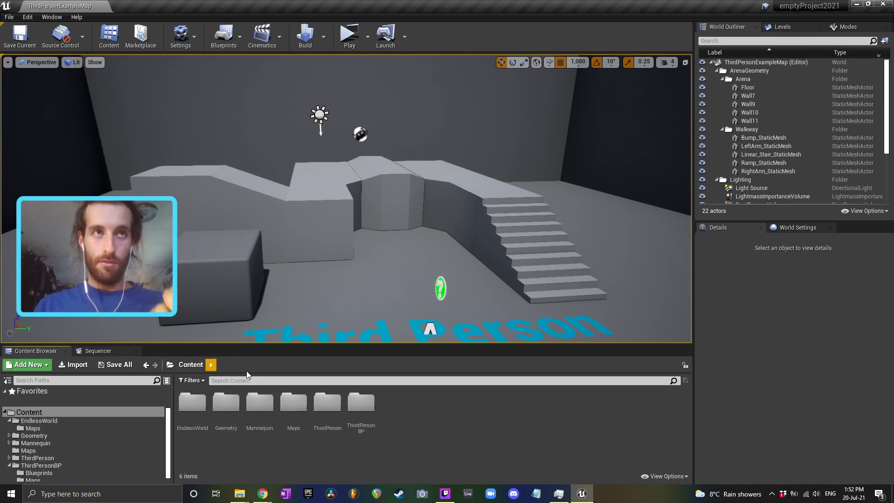
pyautogui.click(192, 402)
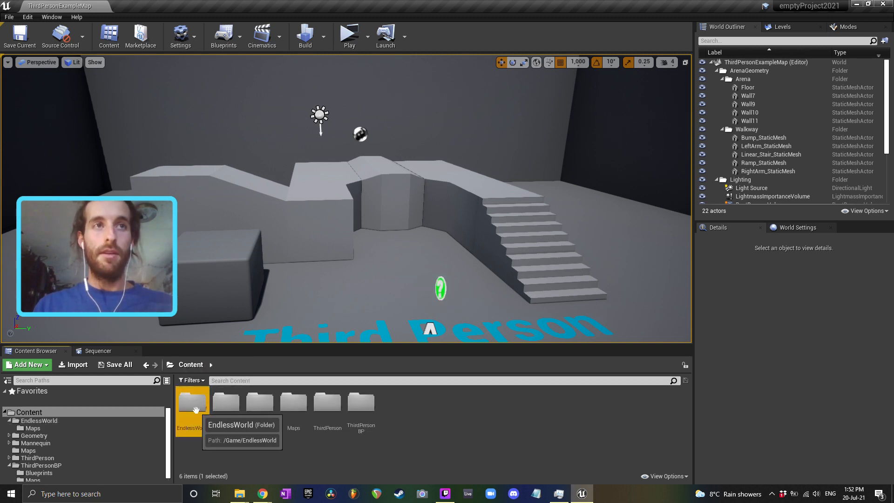
pyautogui.doubleClick(191, 402)
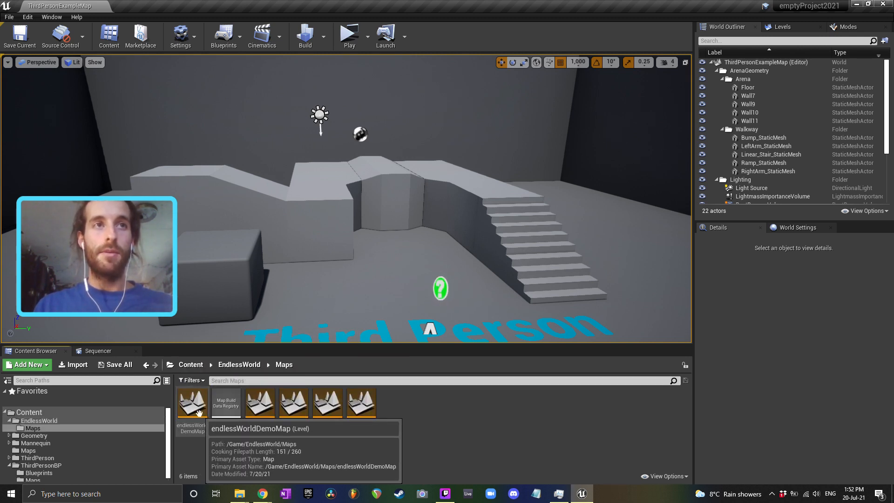
pyautogui.doubleClick(192, 402)
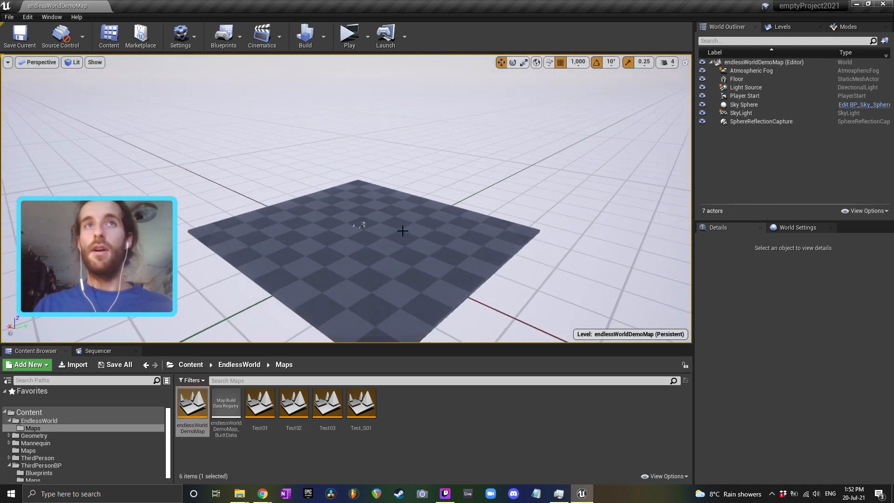
# Step: In World Settings, override the game mode with ThirdPersonGameMode
pyautogui.click(798, 227)
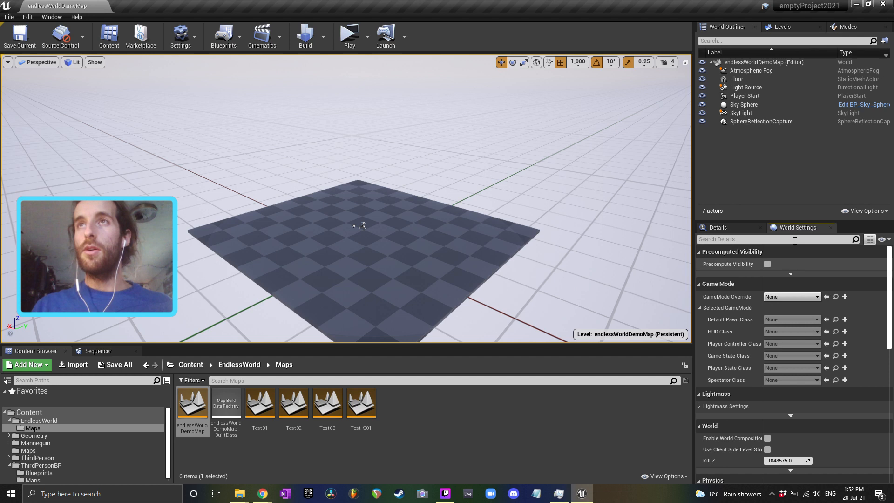
pyautogui.click(792, 308)
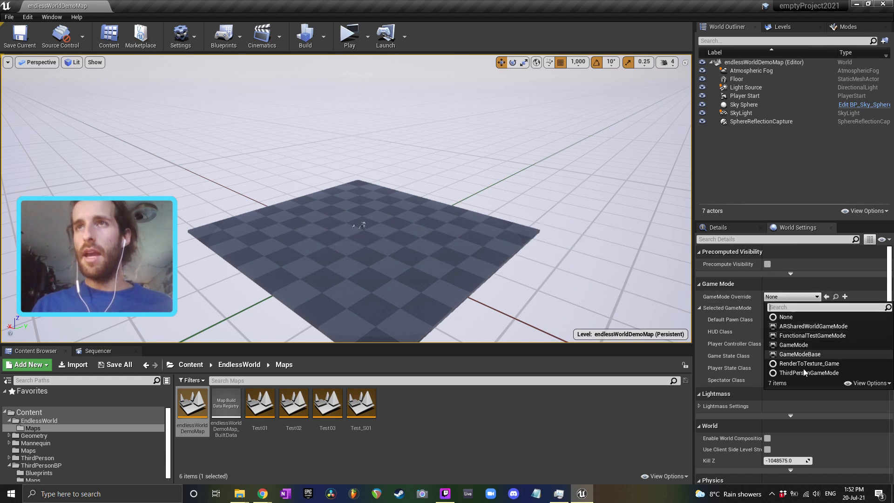
pyautogui.moveTo(809, 372)
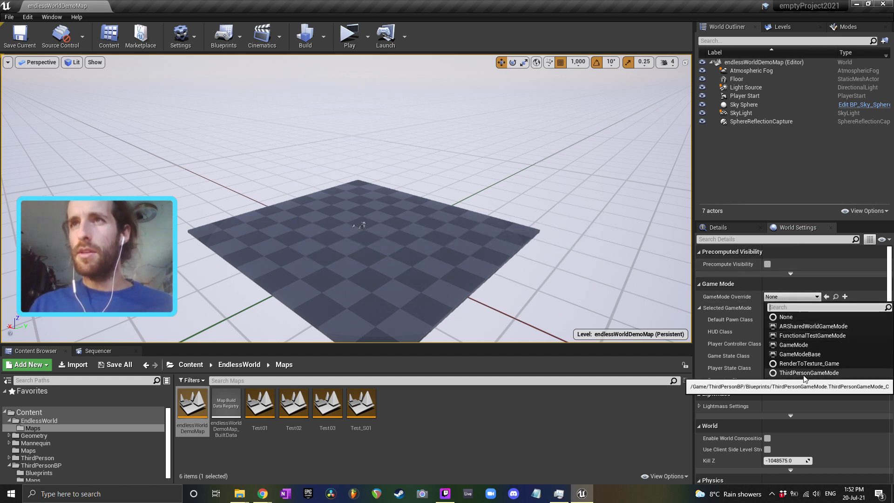
pyautogui.click(809, 372)
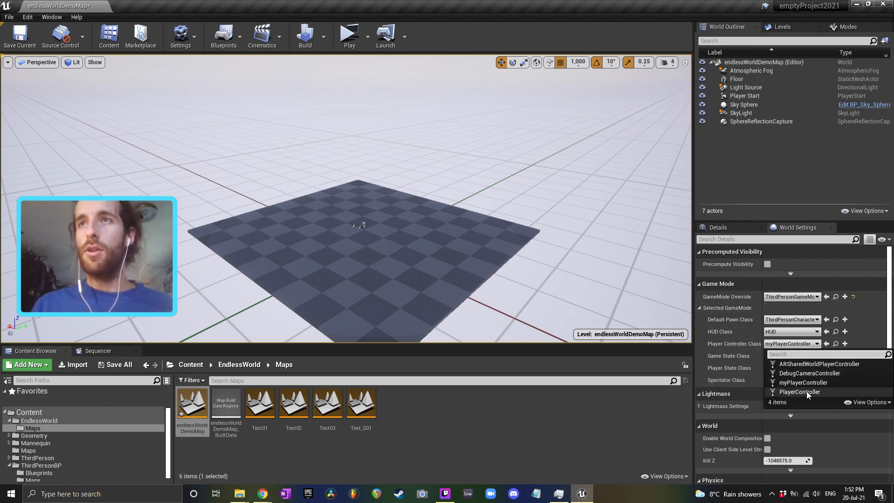
# Step: Use myPlayerController as the player controller class, then browse back to the EndlessWorld folder
pyautogui.click(799, 392)
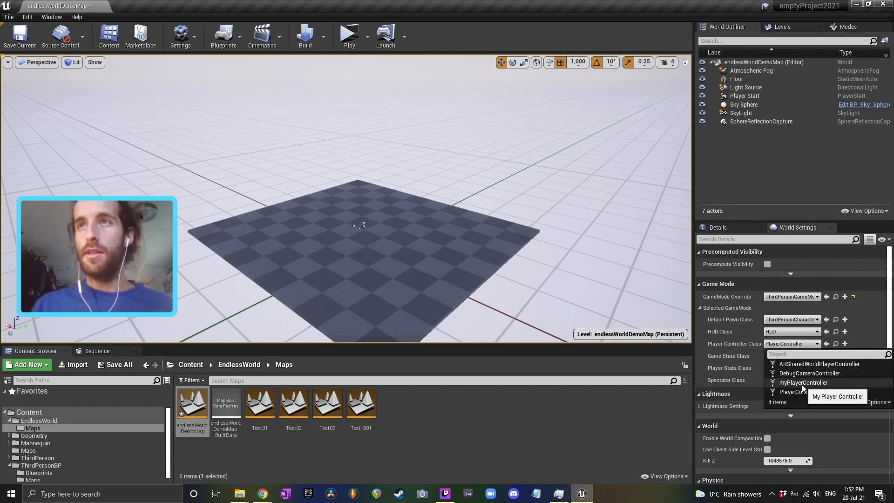
pyautogui.click(803, 383)
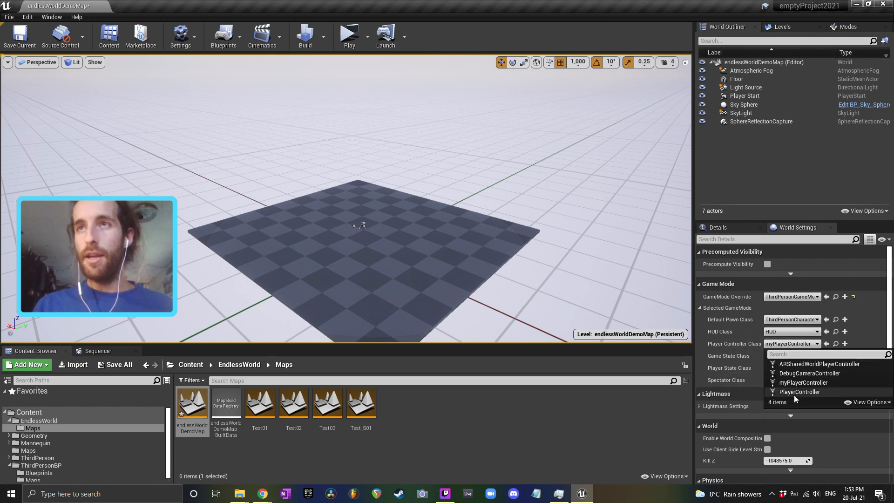
pyautogui.click(799, 392)
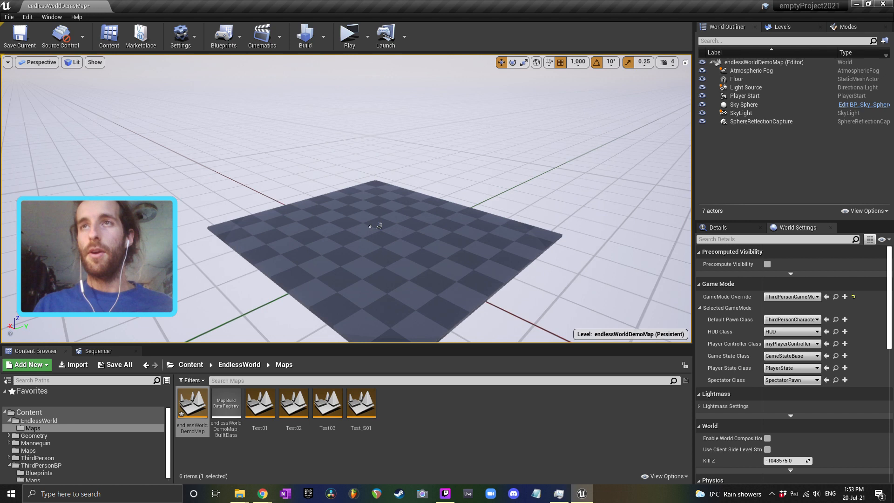
pyautogui.click(190, 364)
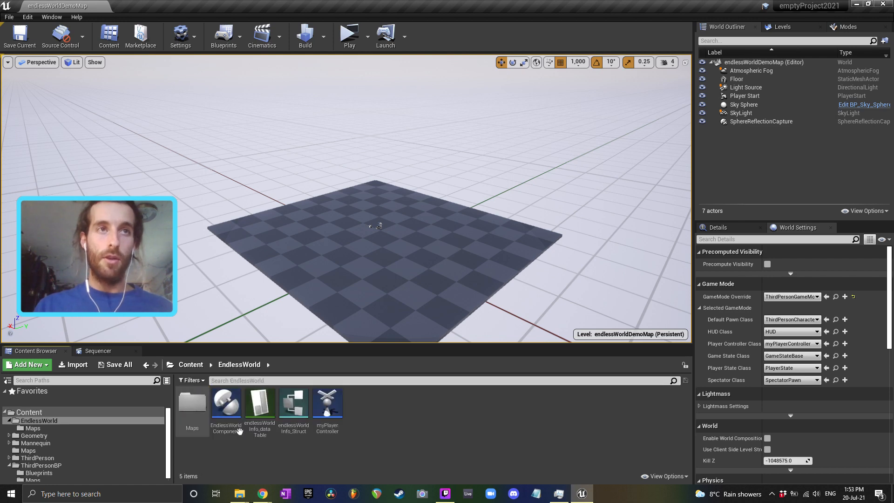
# Step: Inspect myPlayerController's Event Graph calling Initialize Endless World Component, then return to the demo map
pyautogui.doubleClick(327, 402)
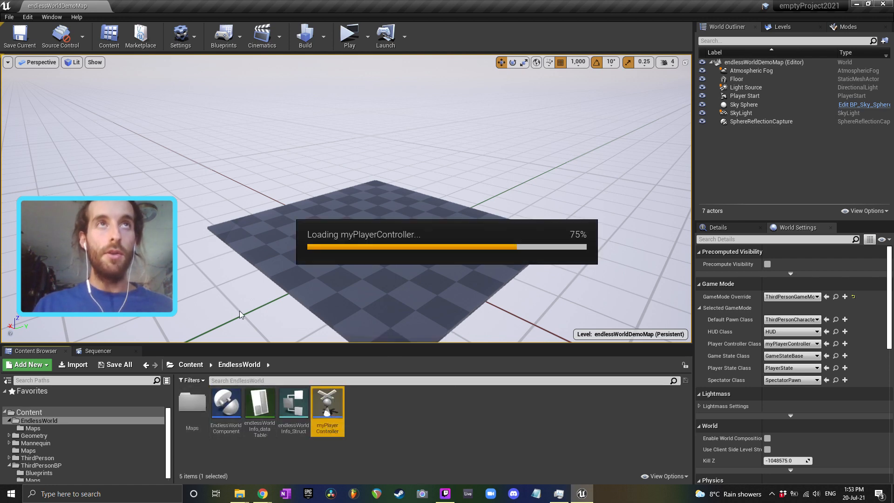
pyautogui.doubleClick(327, 400)
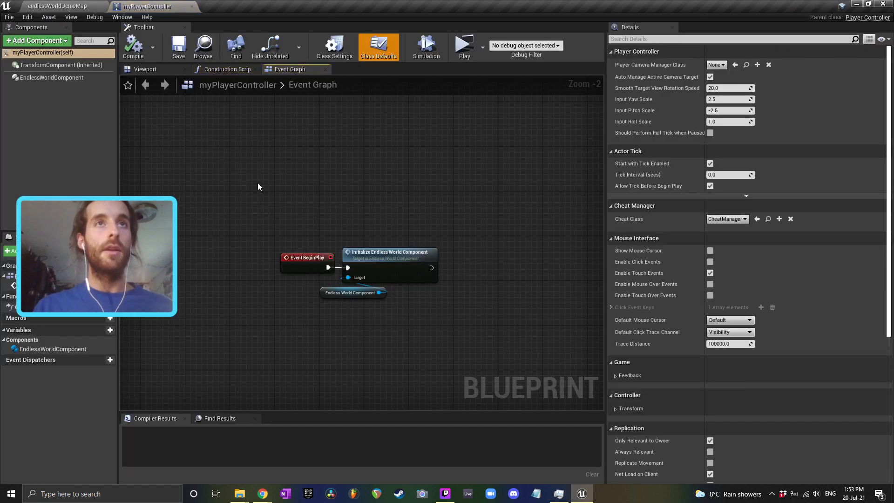
pyautogui.click(36, 40)
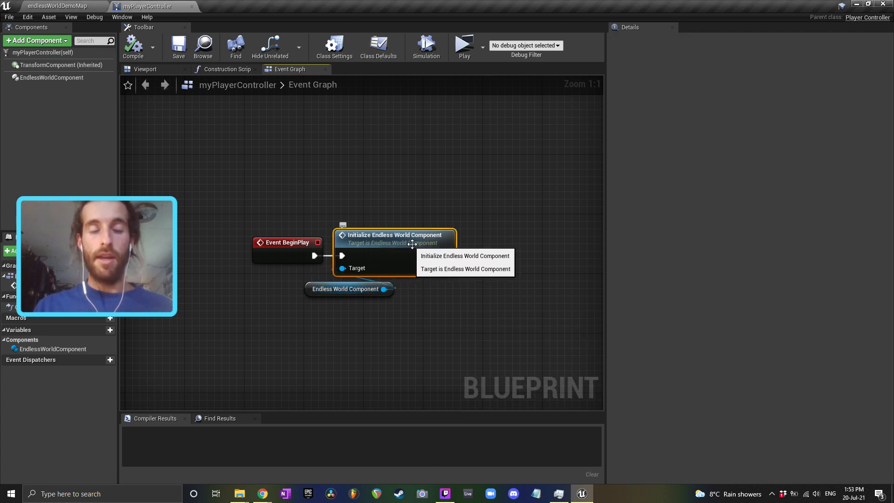
pyautogui.moveTo(60, 9)
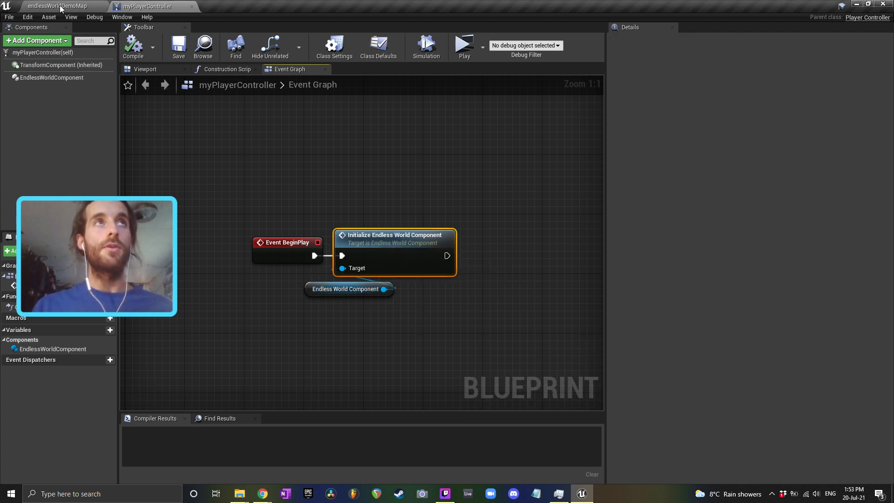
pyautogui.click(57, 7)
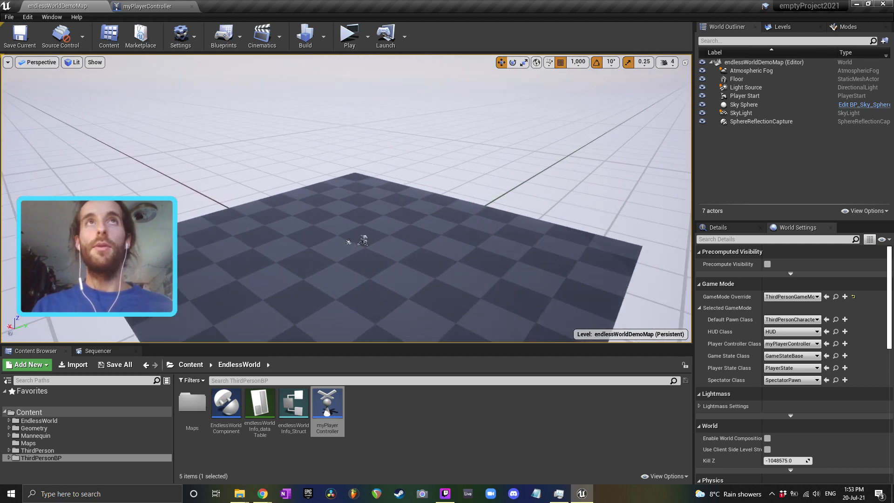
# Step: Play the demo map to watch the character run over generated world pieces, then stop
pyautogui.click(349, 33)
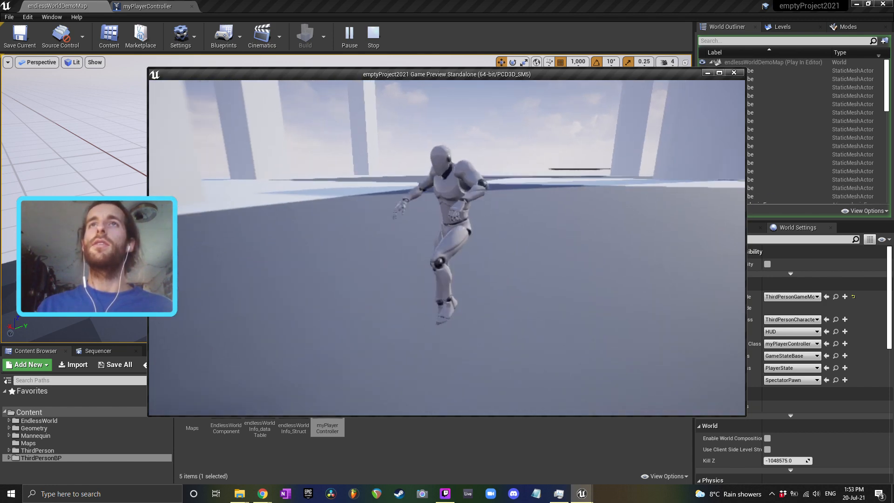
pyautogui.click(373, 36)
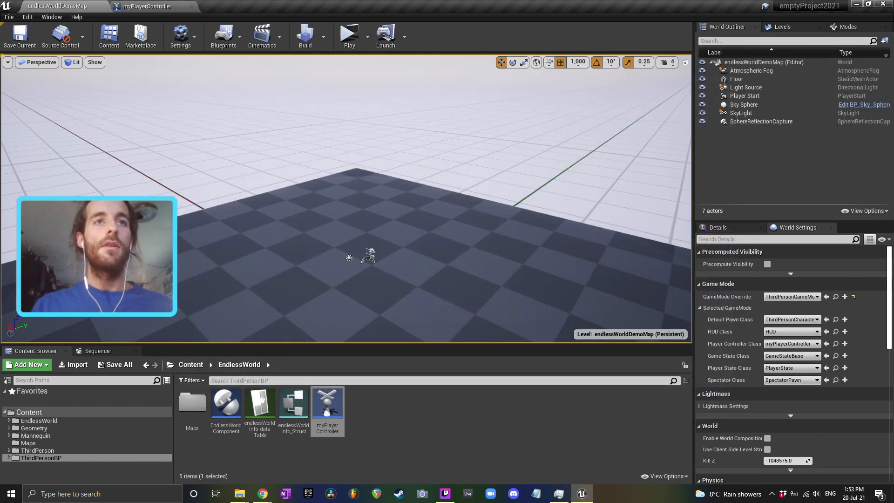
pyautogui.moveTo(225, 402)
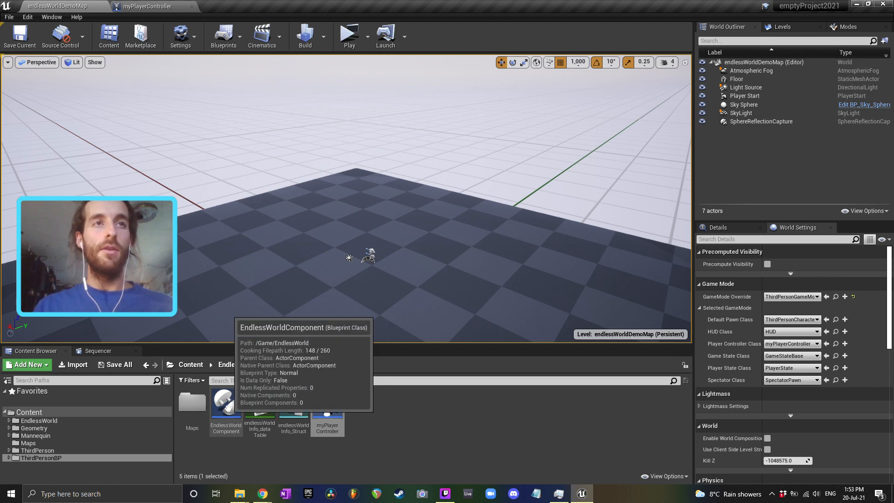
# Step: Give the Endless World Component render range 10 tiles and seed 404, then compile myPlayerController
pyautogui.doubleClick(225, 405)
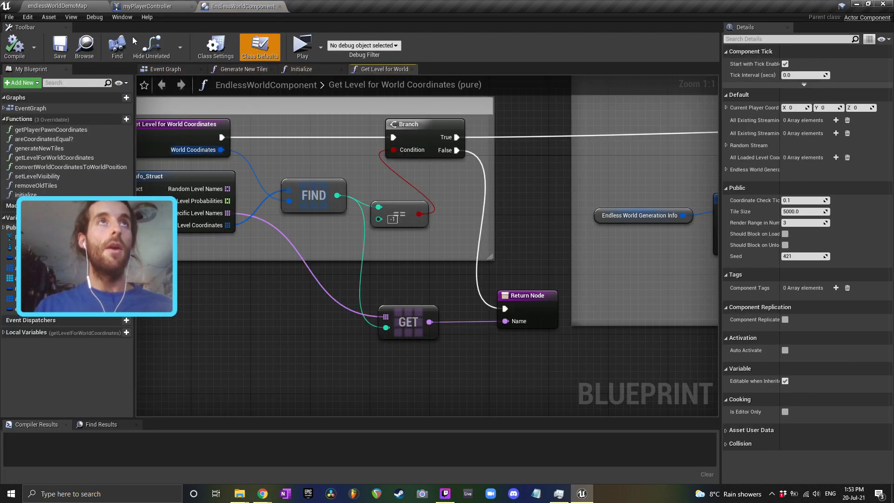
pyautogui.click(151, 7)
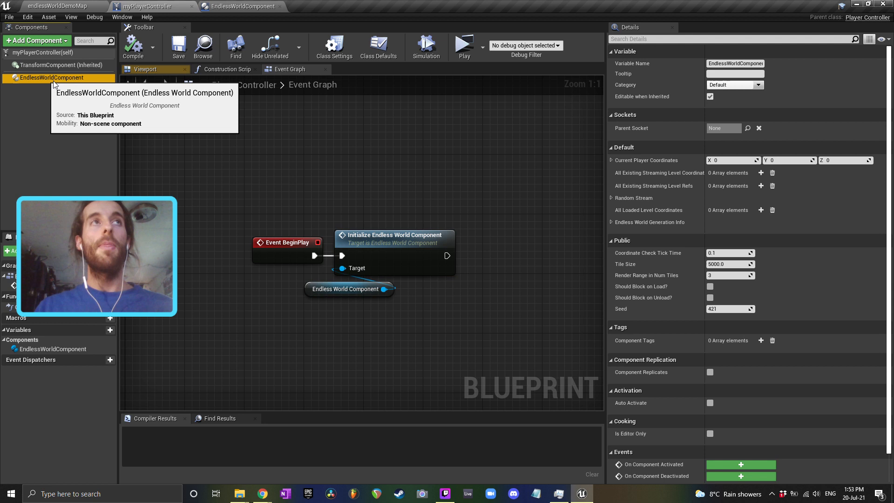
pyautogui.moveTo(796, 278)
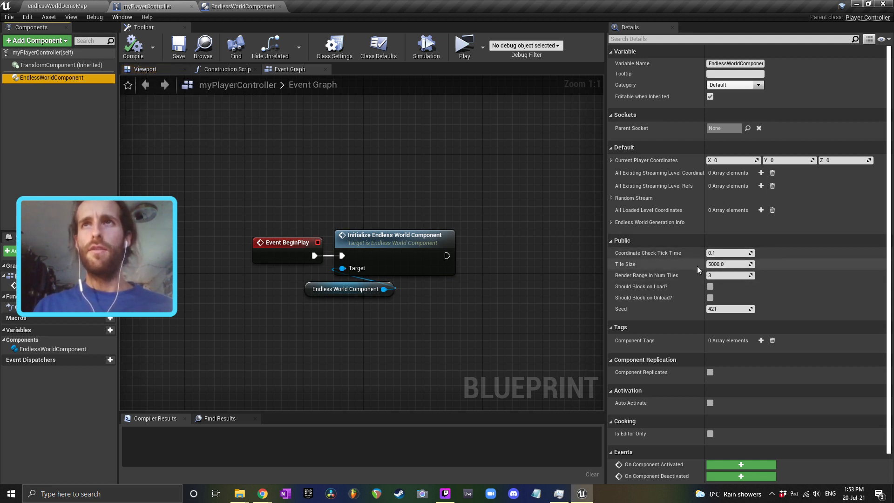
pyautogui.moveTo(733, 276)
pyautogui.write('10')
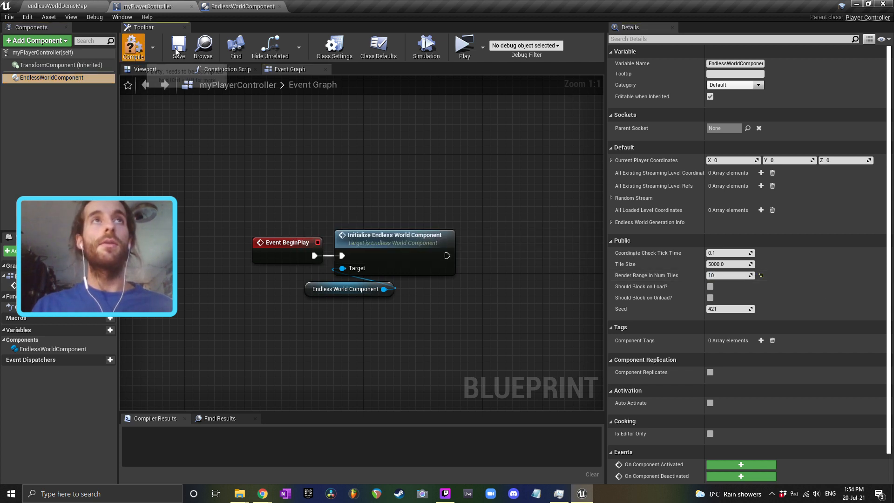
pyautogui.click(56, 7)
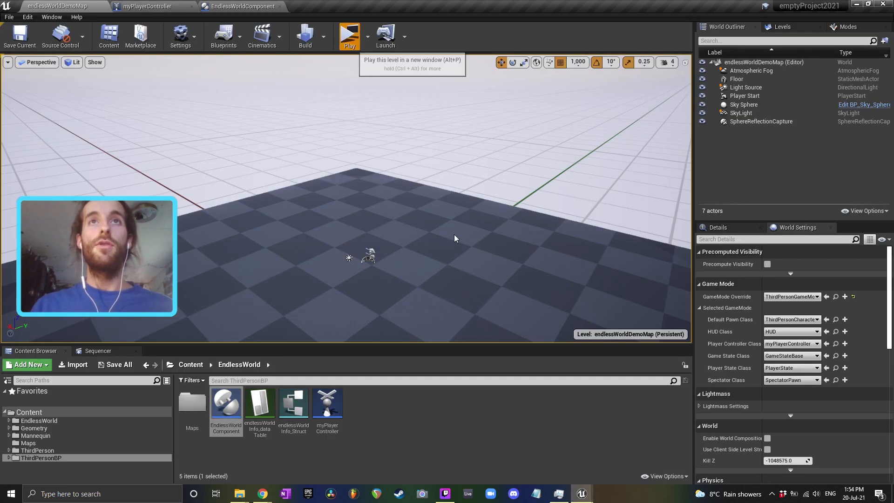
# Step: Play the level to test the wider range and seed, then return to the demo map
pyautogui.click(348, 35)
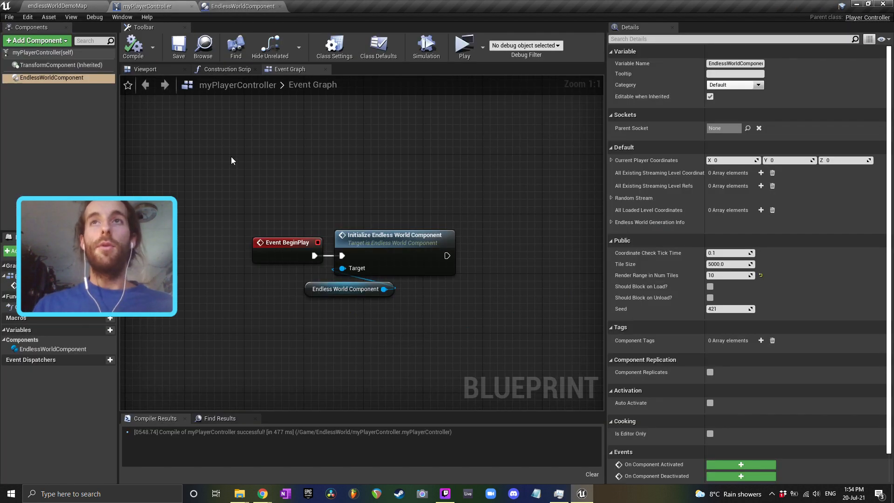
pyautogui.moveTo(689, 303)
pyautogui.write('404')
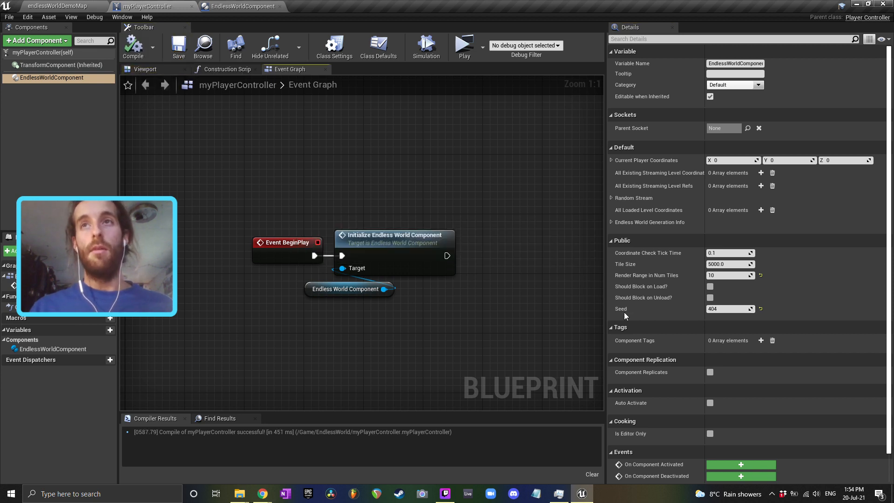
pyautogui.moveTo(655, 252)
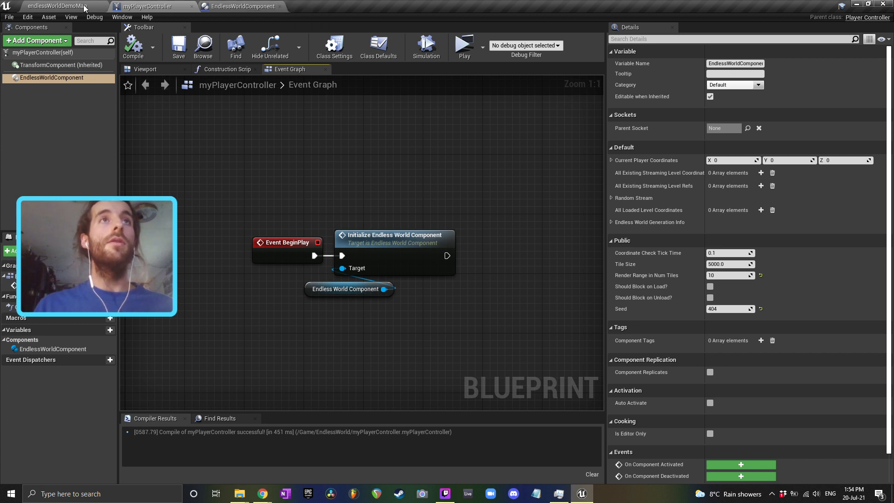
pyautogui.click(54, 6)
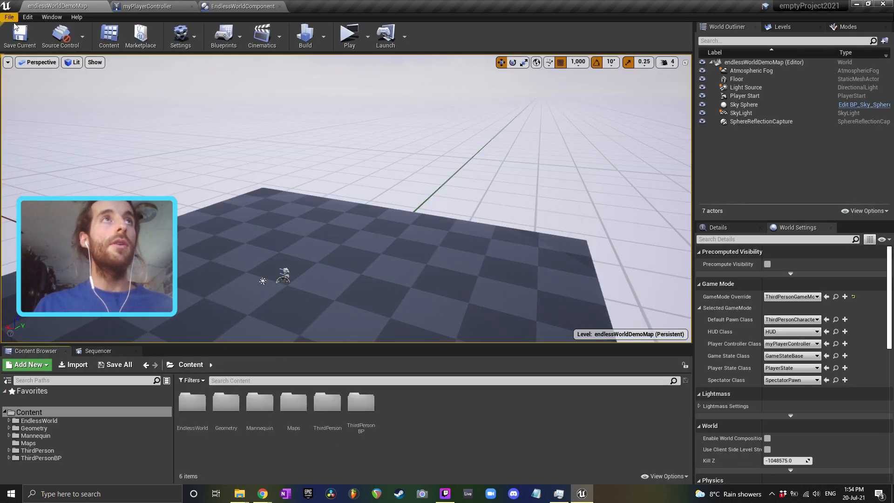
# Step: Create a new default level and save it as Demo_P in the EndlessWorld folder
pyautogui.click(8, 16)
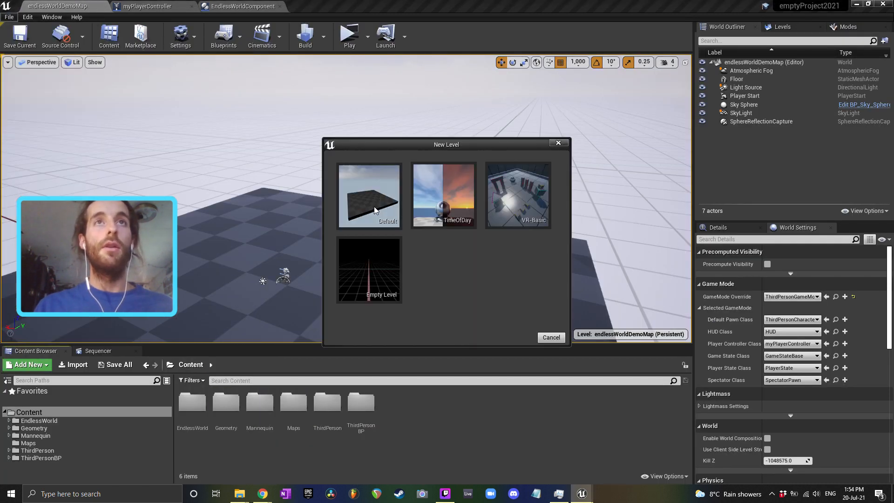
pyautogui.click(369, 196)
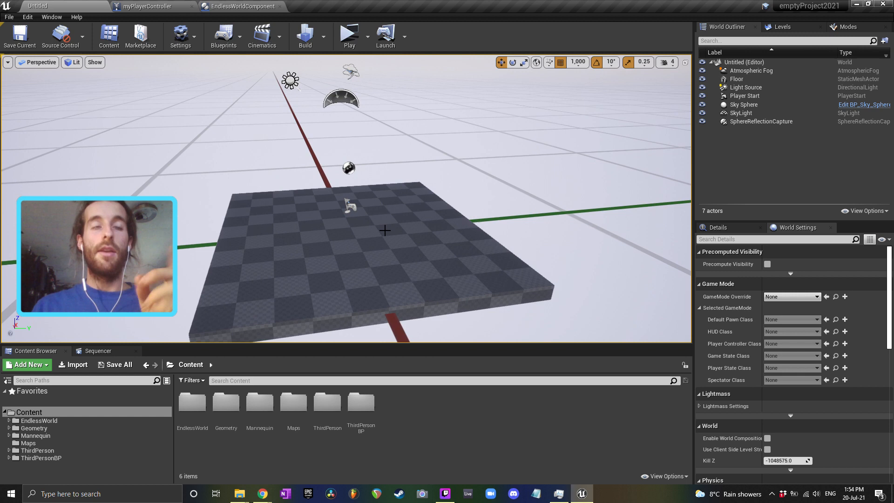
pyautogui.doubleClick(192, 405)
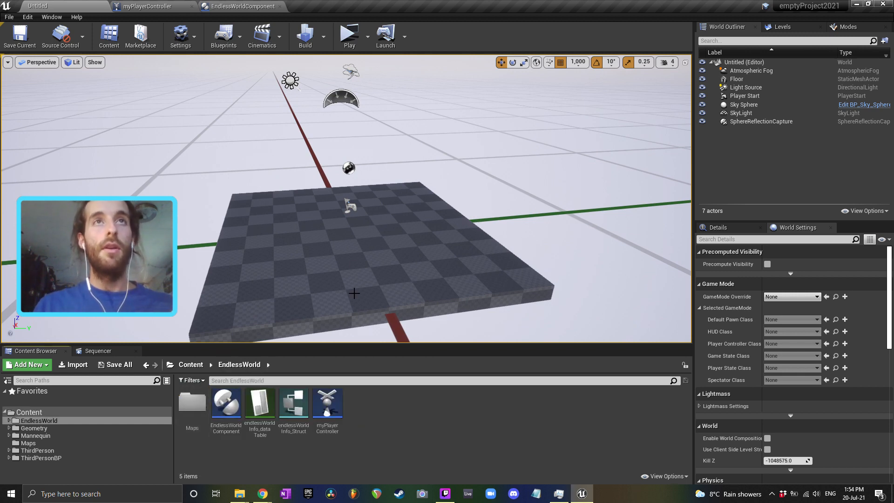
pyautogui.moveTo(260, 403)
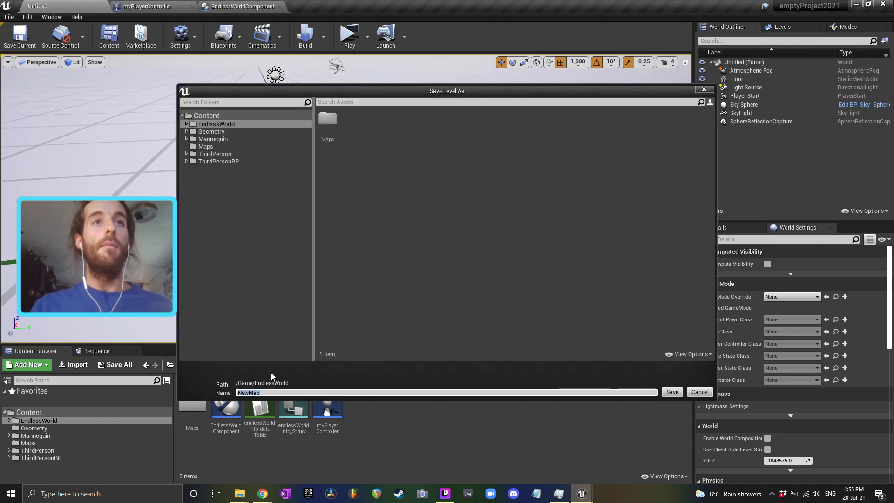
pyautogui.moveTo(353, 240)
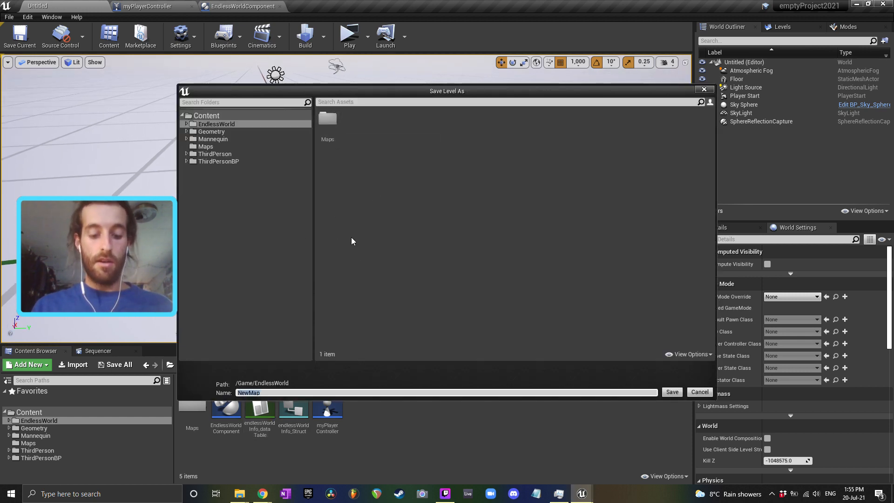
pyautogui.write('Demo')
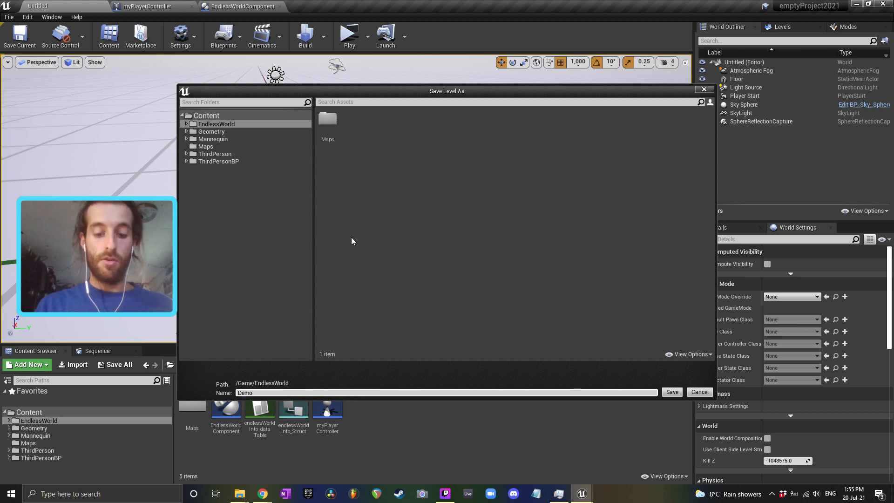
pyautogui.click(672, 392)
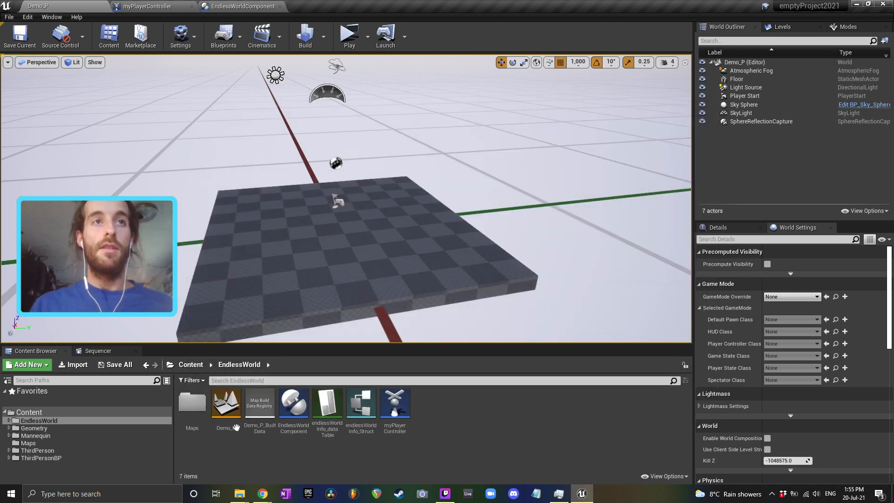
pyautogui.moveTo(328, 402)
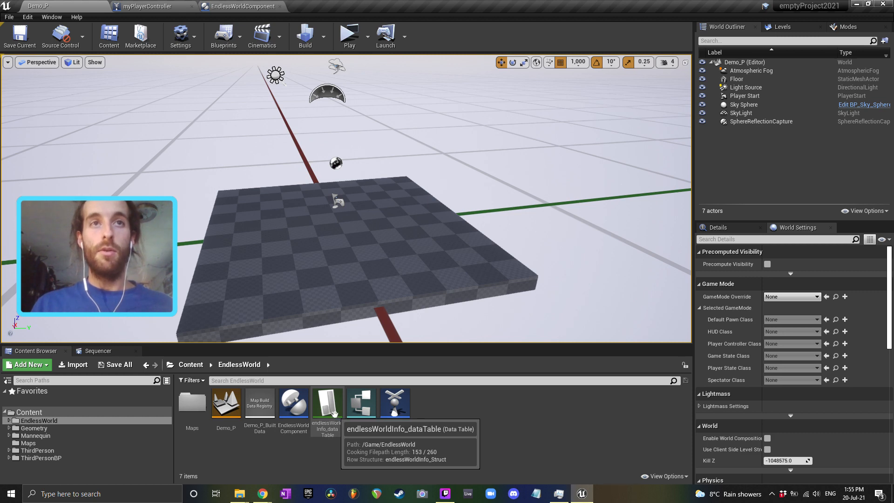
# Step: Add a row named Demo_P to endlessWorldInfo_dataTable
pyautogui.doubleClick(327, 403)
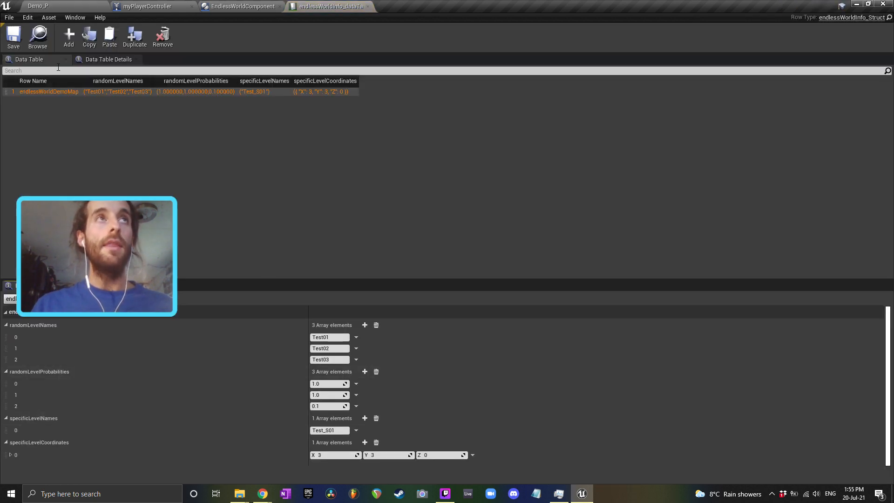
pyautogui.click(68, 37)
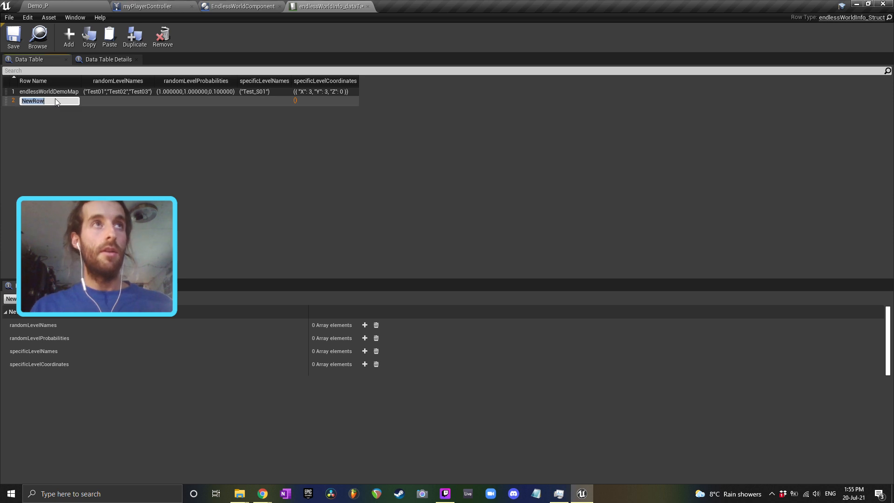
pyautogui.write('Demo_P')
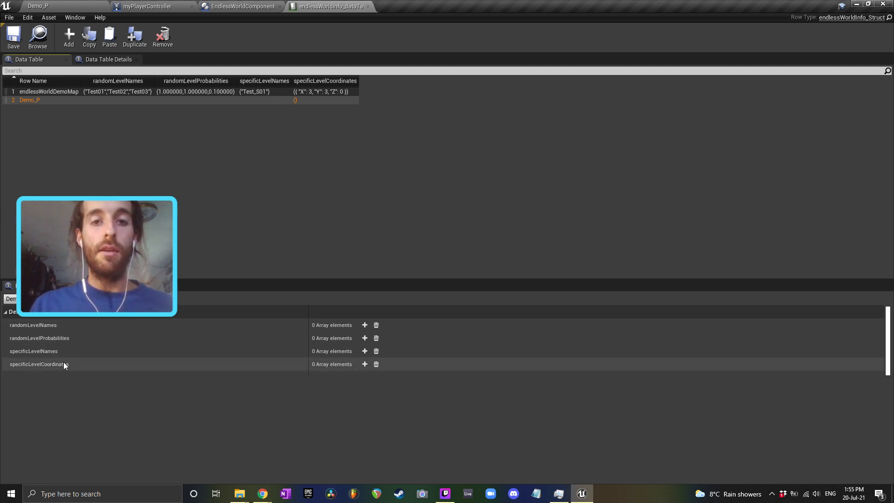
pyautogui.moveTo(78, 335)
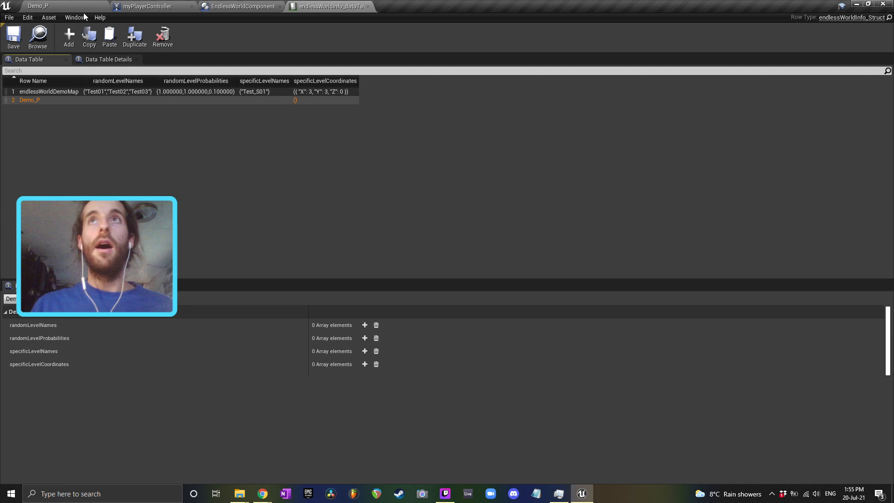
# Step: Add Demo01–Demo07 as sublevels of Demo_P in the Levels list and hide them
pyautogui.click(37, 6)
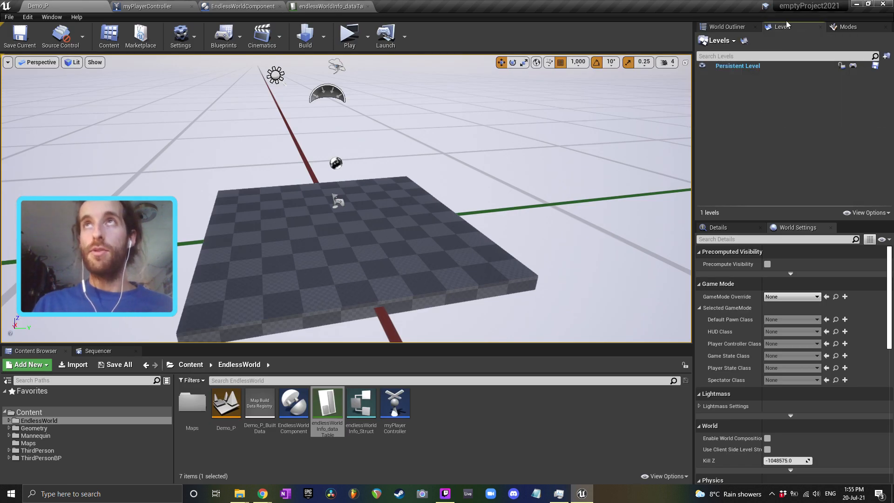
pyautogui.click(52, 17)
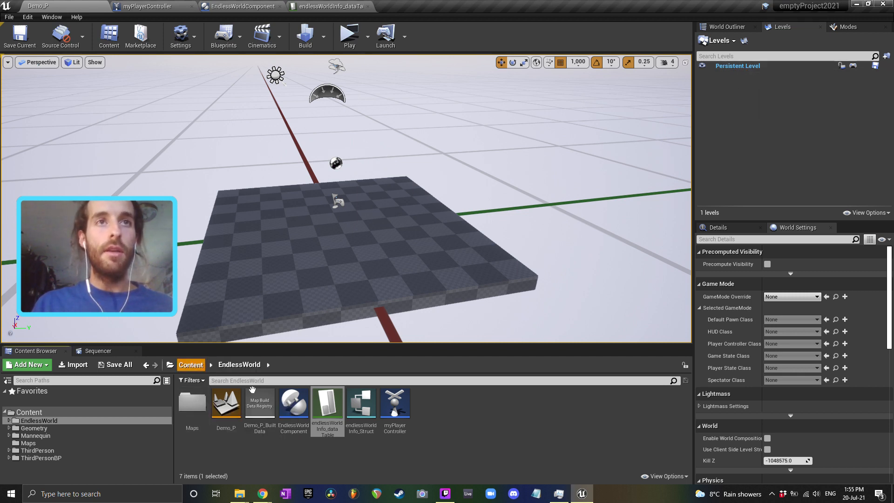
pyautogui.click(38, 466)
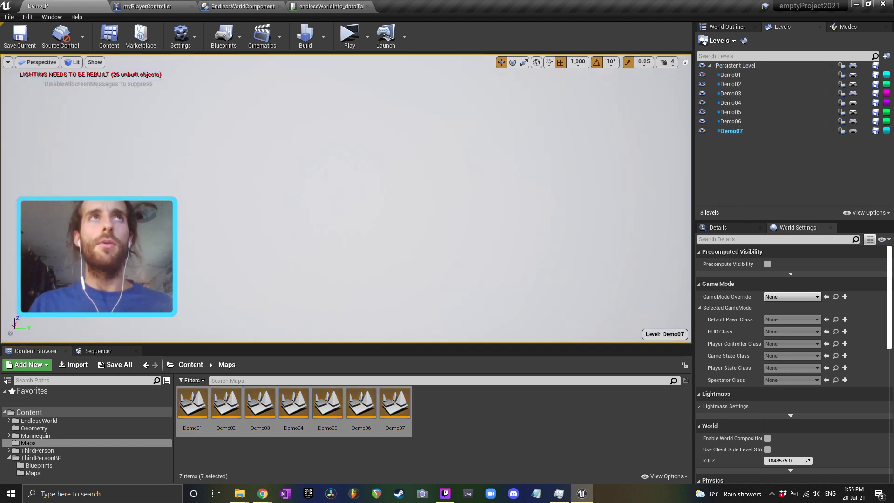
pyautogui.click(703, 121)
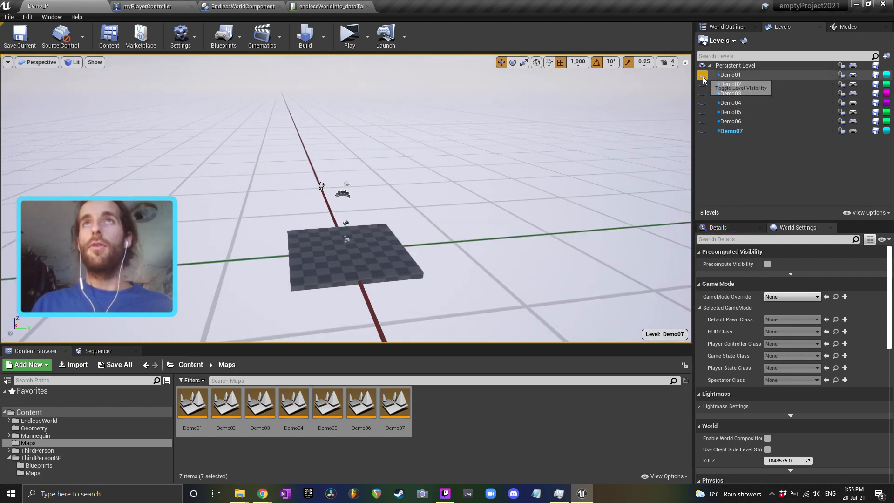
# Step: Preview the Demo01, Demo04 and Demo05 tiles one at a time, leaving all hidden
pyautogui.click(703, 74)
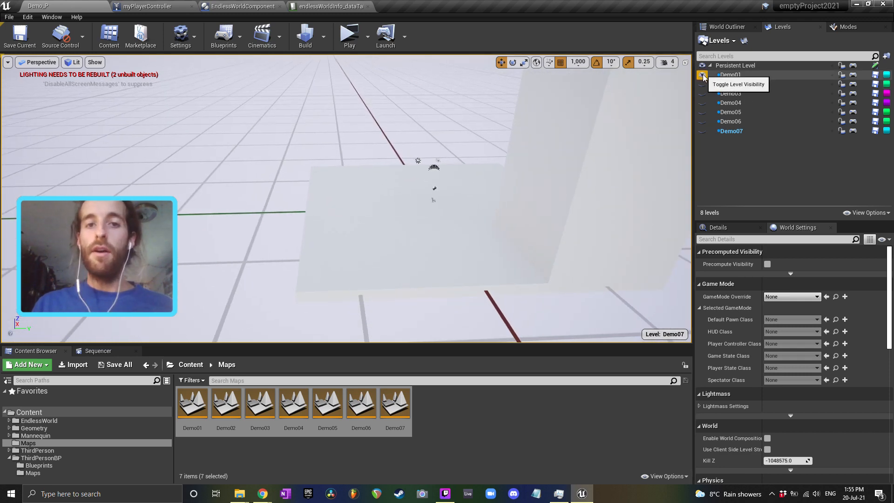
pyautogui.click(703, 84)
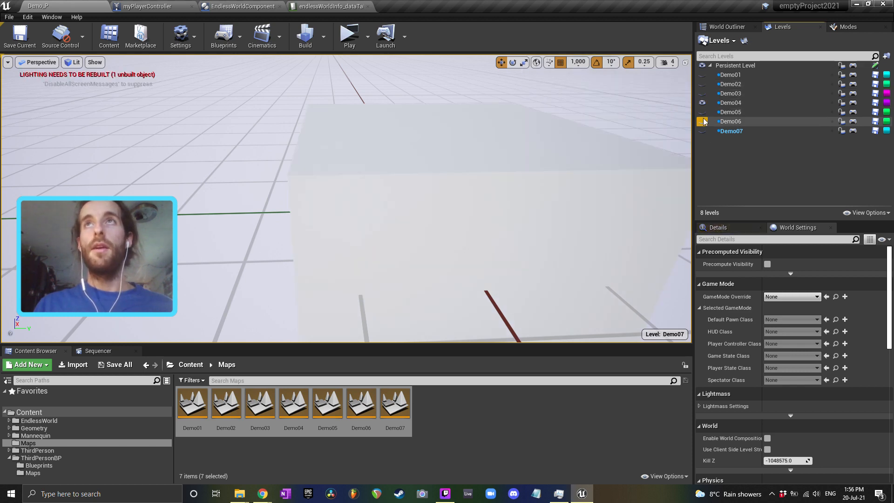
pyautogui.click(702, 121)
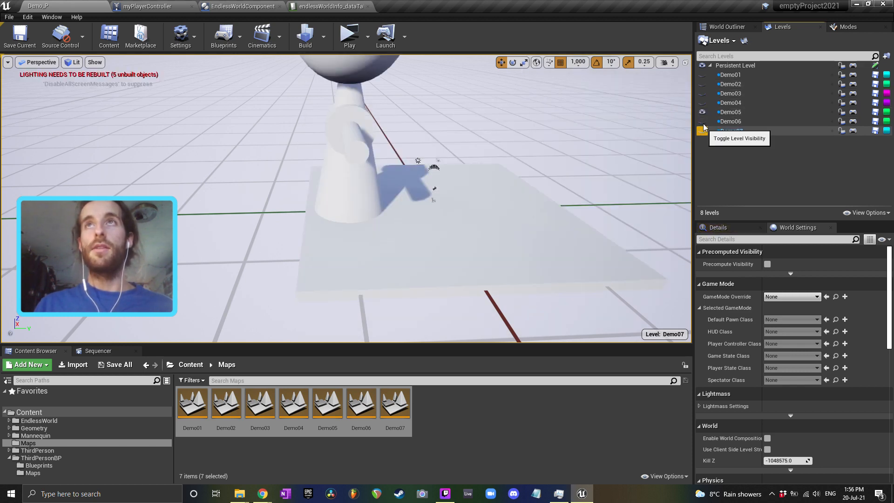
pyautogui.click(702, 130)
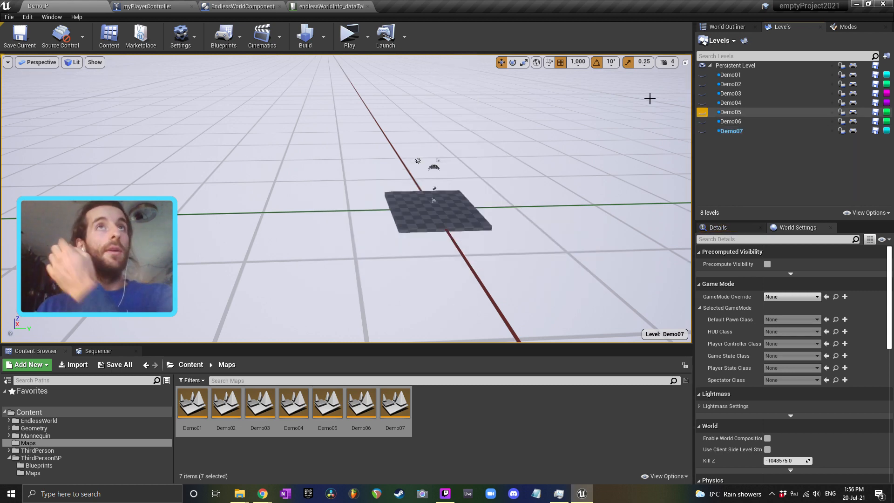
pyautogui.click(143, 6)
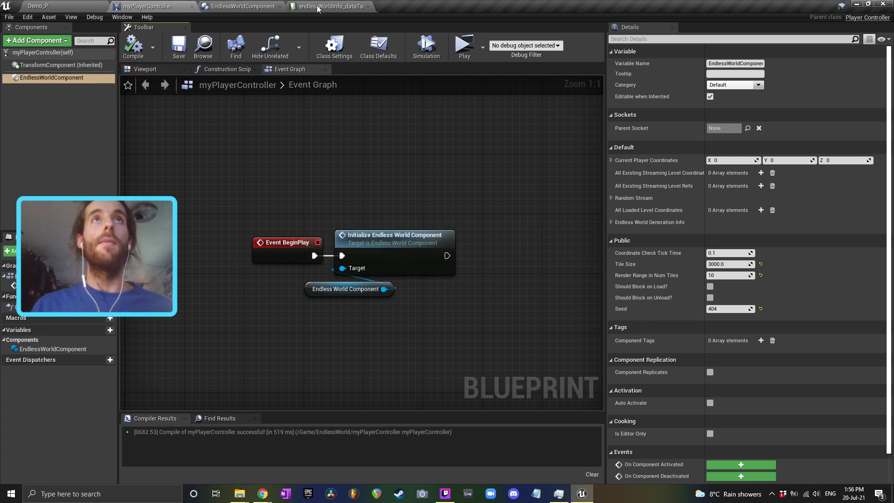
# Step: Fill the Demo_P row's random level names with Demo01, Demo02 and Demo03
pyautogui.click(330, 6)
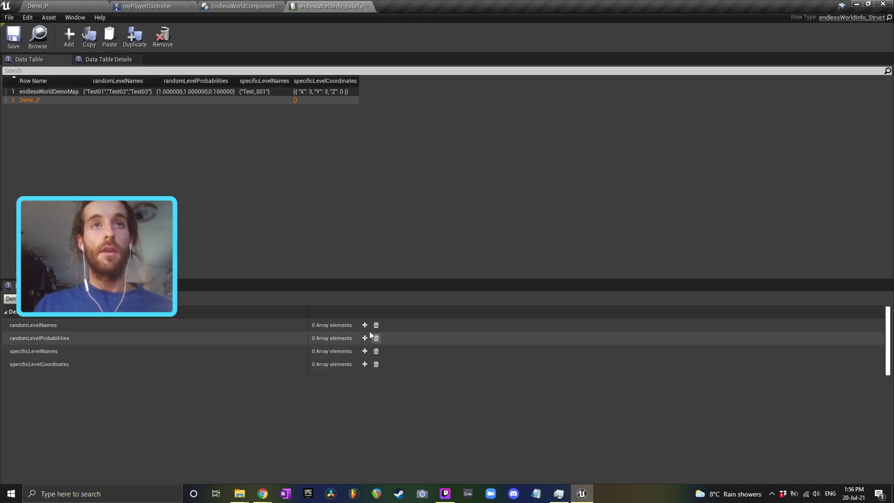
pyautogui.click(365, 325)
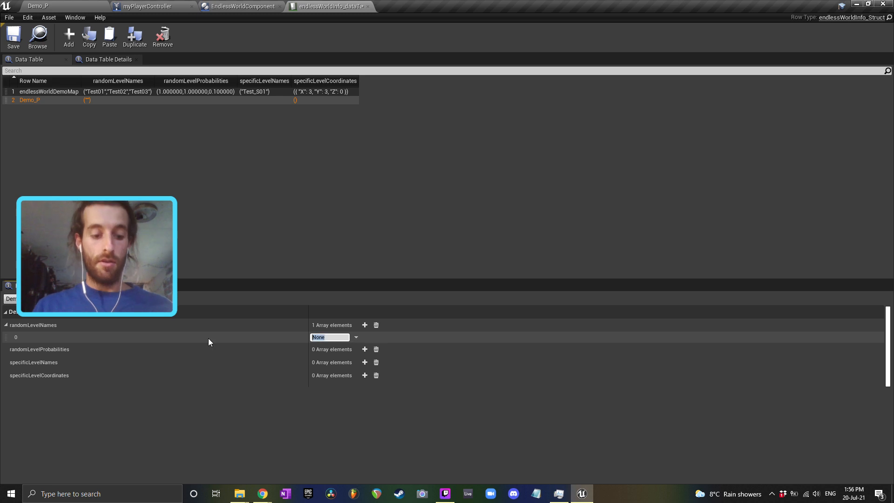
pyautogui.click(37, 6)
pyautogui.write('Dem01')
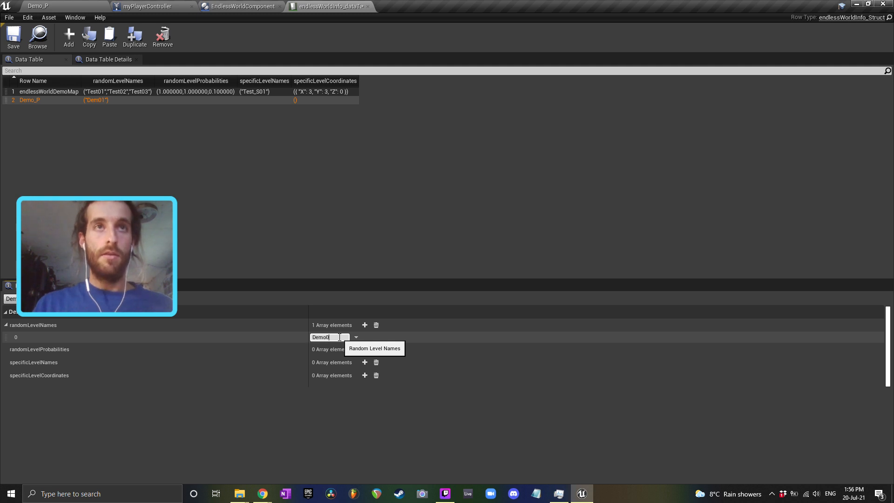
pyautogui.click(376, 325)
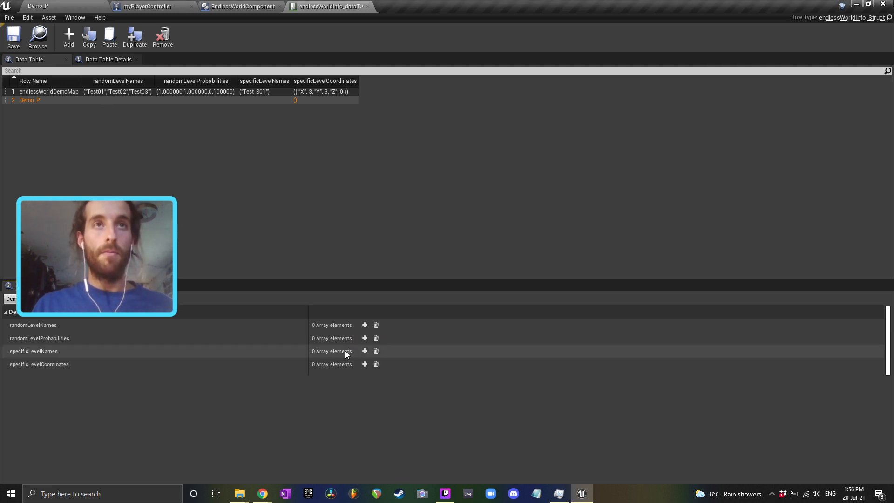
pyautogui.click(365, 325)
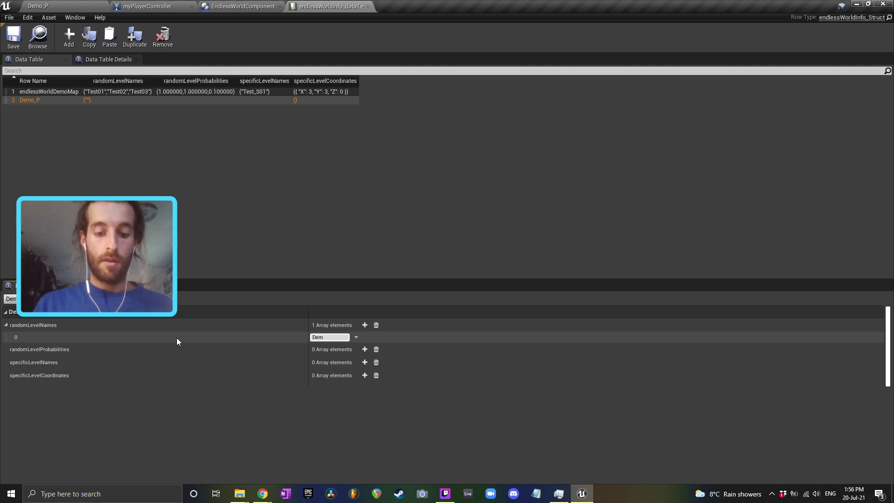
pyautogui.write('Demo01')
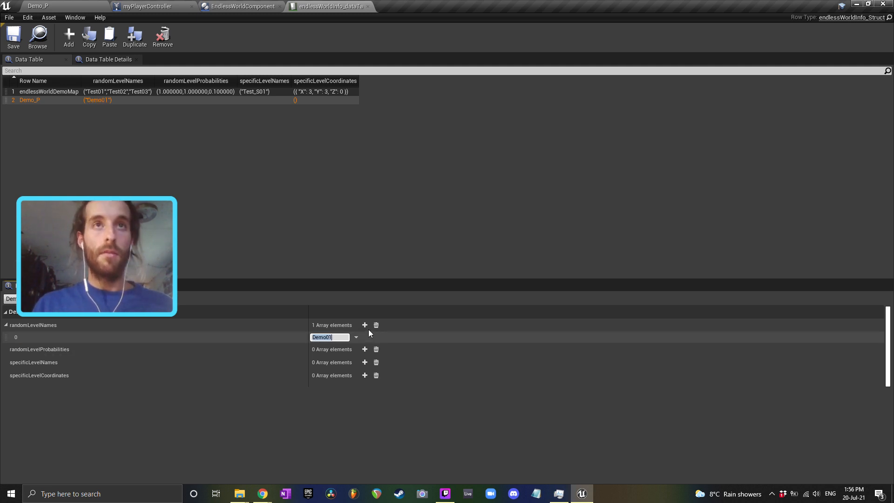
pyautogui.click(364, 324)
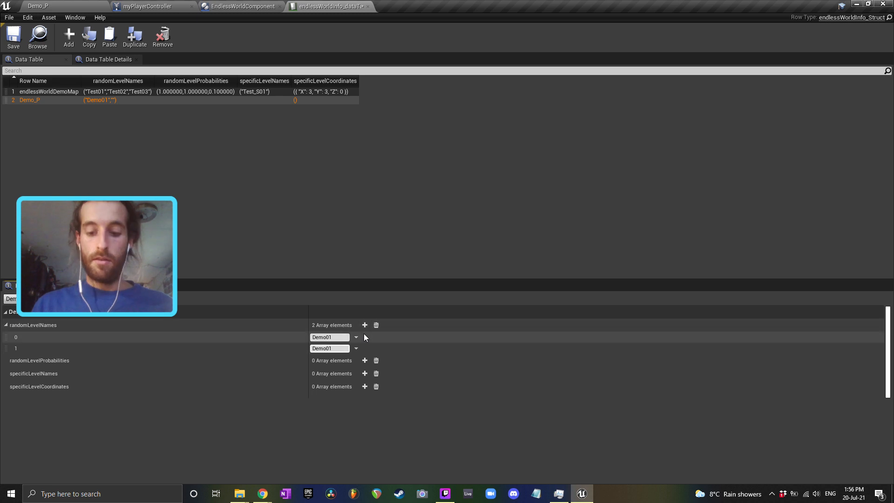
pyautogui.click(364, 325)
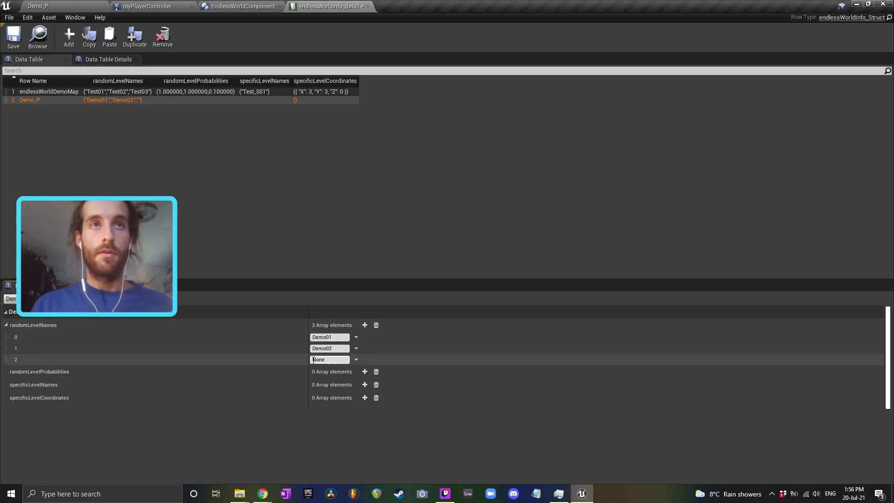
pyautogui.write('Demo03')
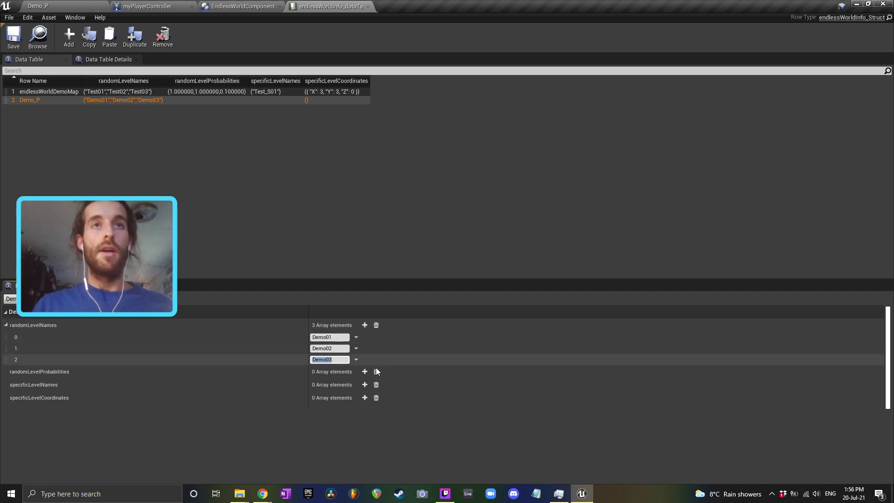
# Step: Give the three random levels probabilities 1.0, 0.7 and 0.1
pyautogui.click(365, 371)
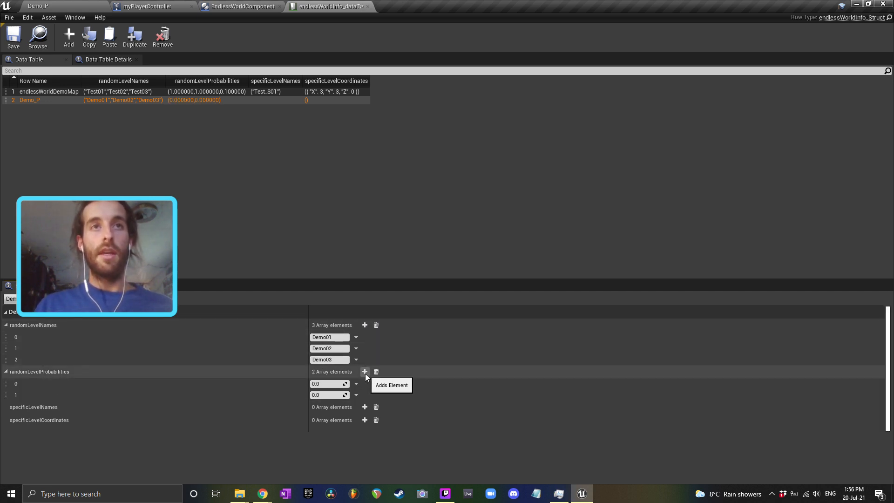
pyautogui.click(364, 372)
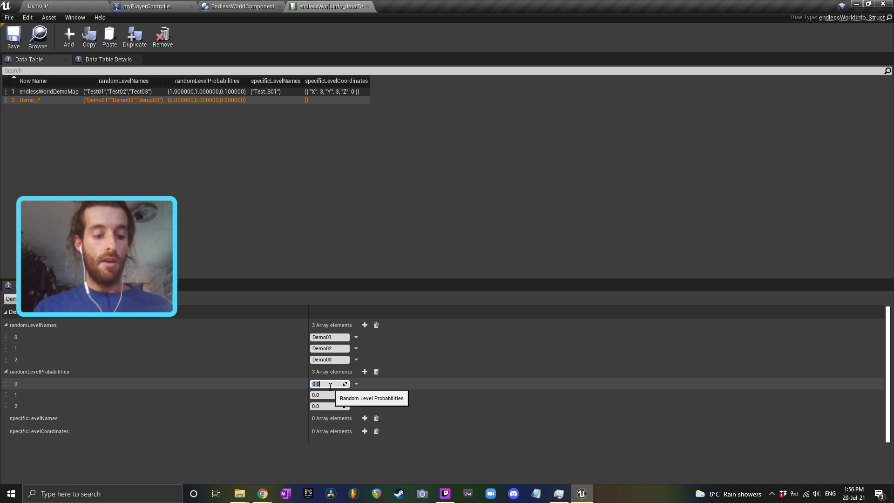
pyautogui.write('1')
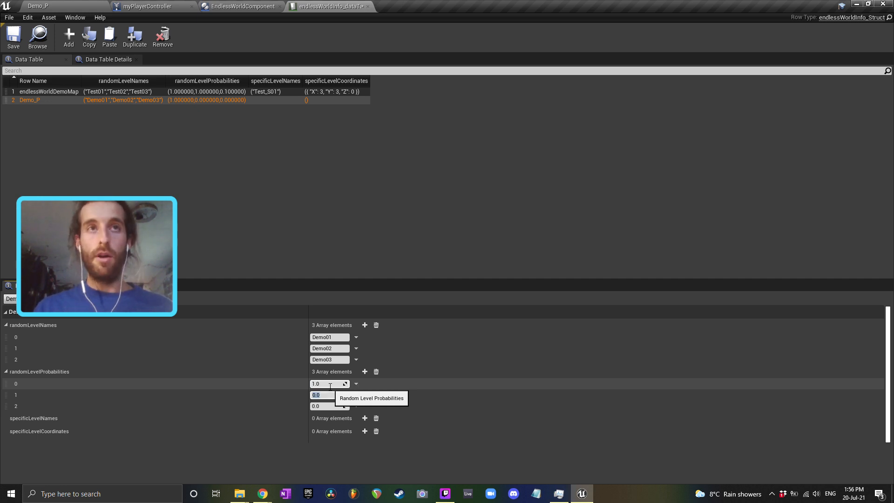
pyautogui.write('7')
pyautogui.click(330, 406)
pyautogui.write('0.1')
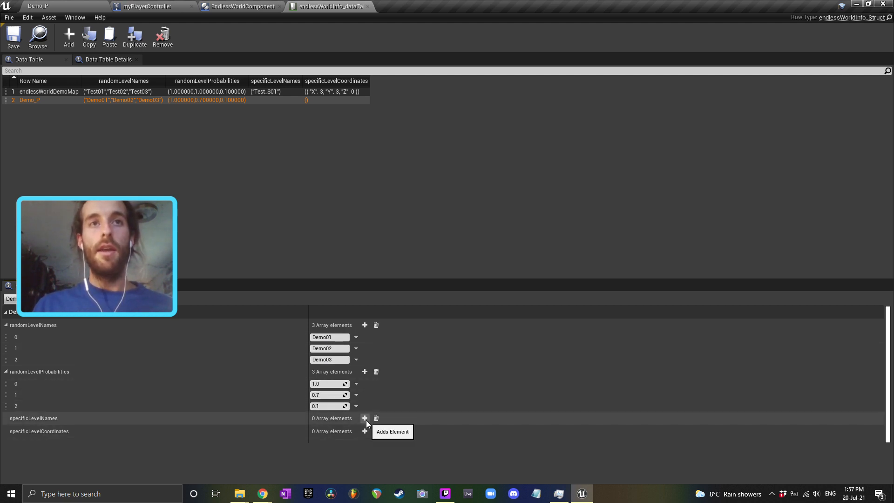
pyautogui.click(365, 418)
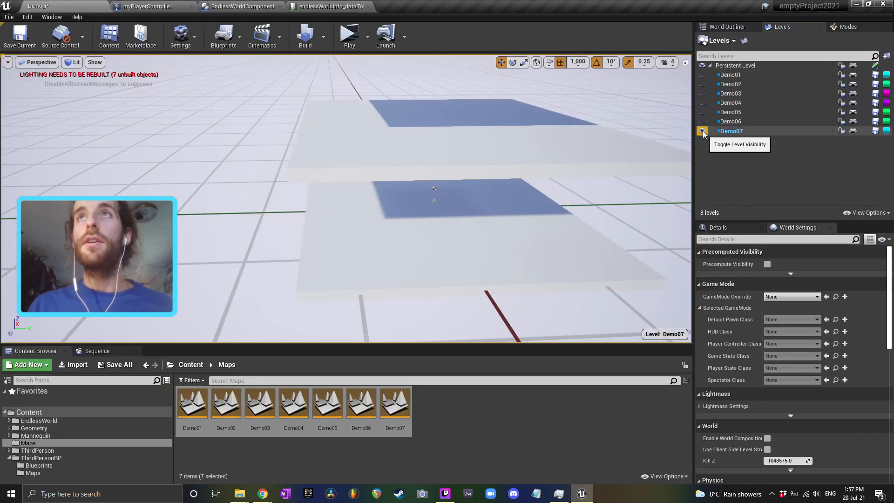
# Step: Preview the Demo06 tile, then enter Demo06 as the specific level at coordinates X 2, Y 2
pyautogui.click(703, 121)
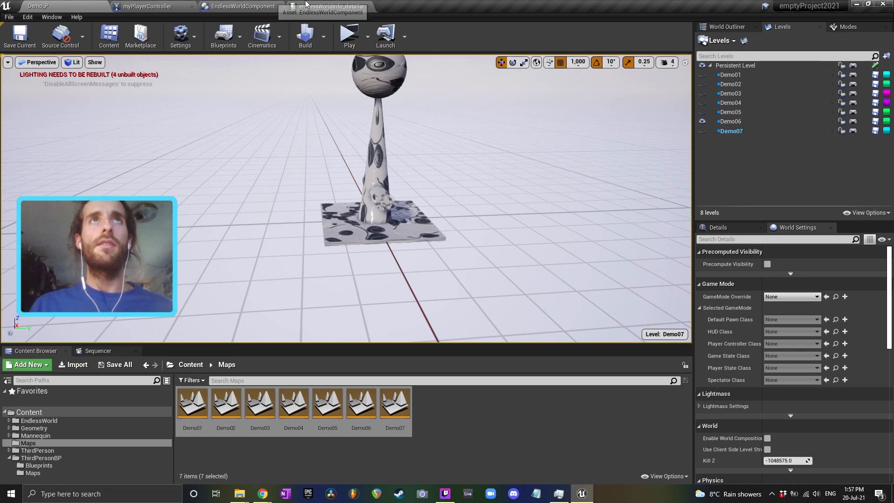
pyautogui.click(327, 6)
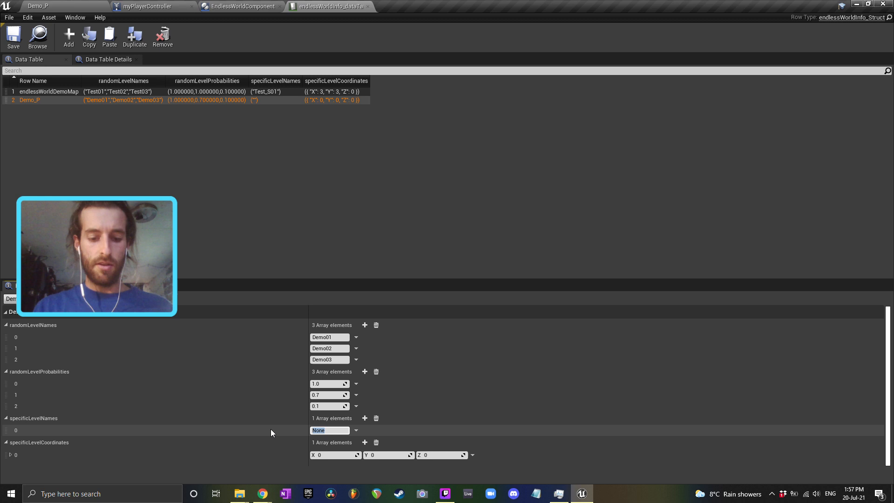
pyautogui.write('Demo06')
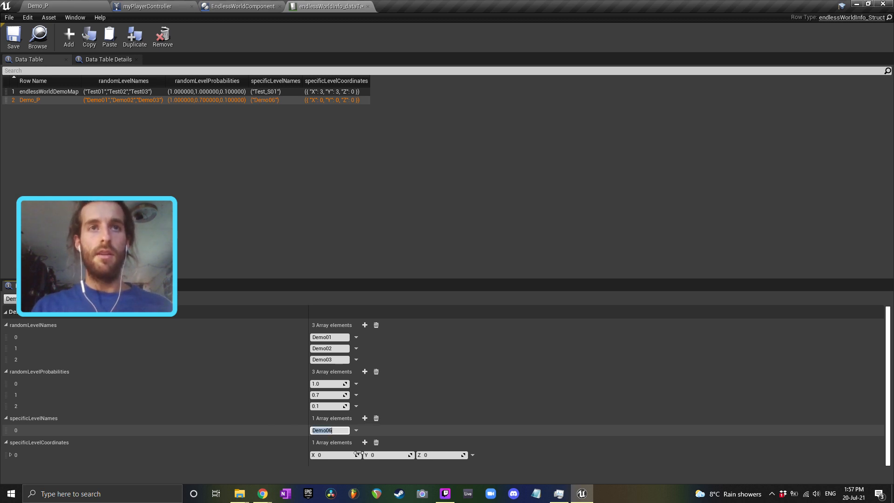
pyautogui.write('2')
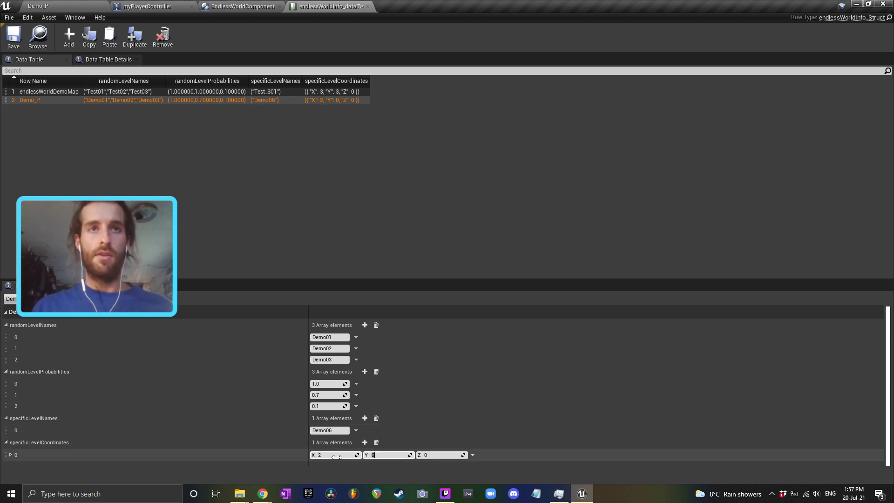
pyautogui.write('2')
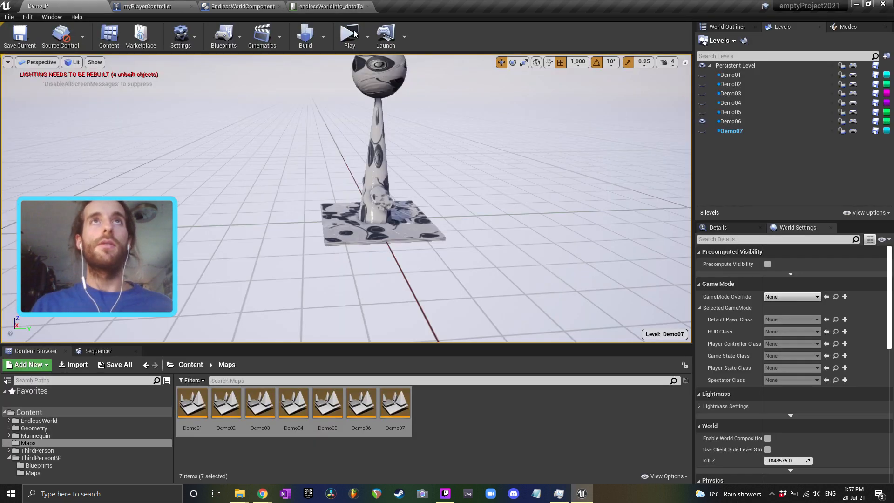
# Step: Hide the Demo06 sublevel so only the persistent floor patch remains visible
pyautogui.click(349, 34)
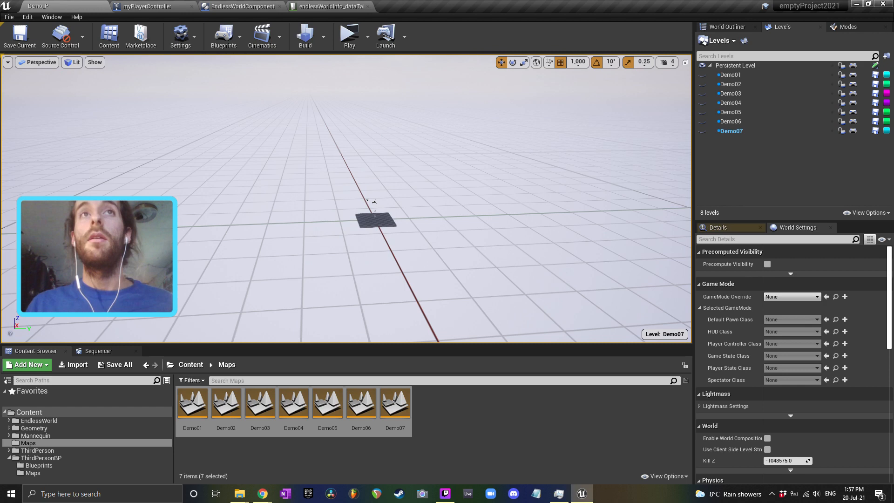
# Step: Inspect the Light Source and SkyLight actors in the World Outliner, then move to the EndlessWorldComponent blueprint
pyautogui.click(726, 27)
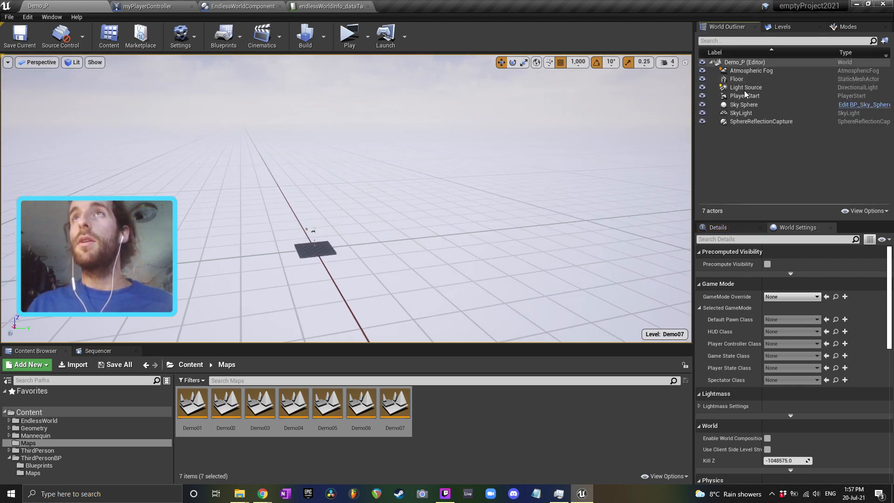
pyautogui.click(746, 87)
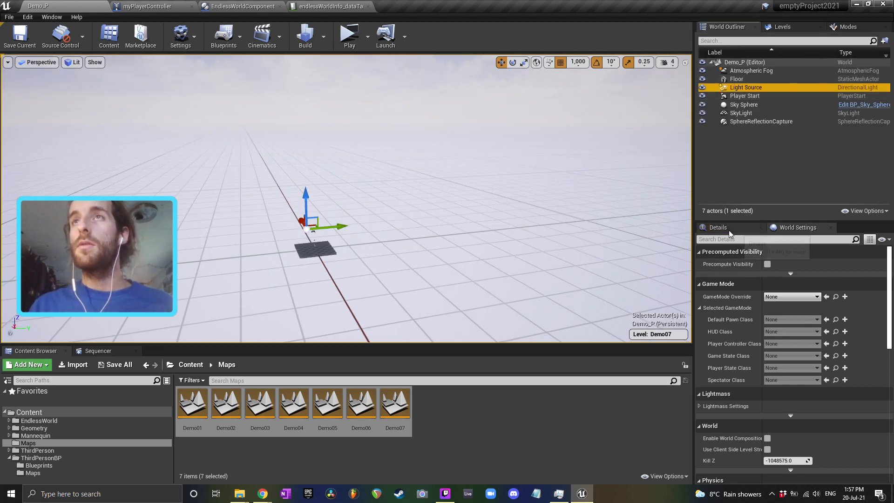
pyautogui.click(745, 88)
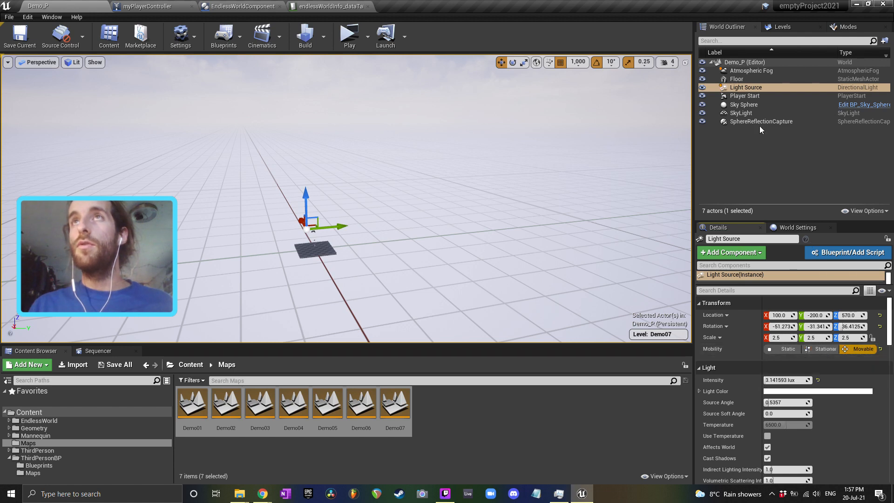
pyautogui.click(742, 112)
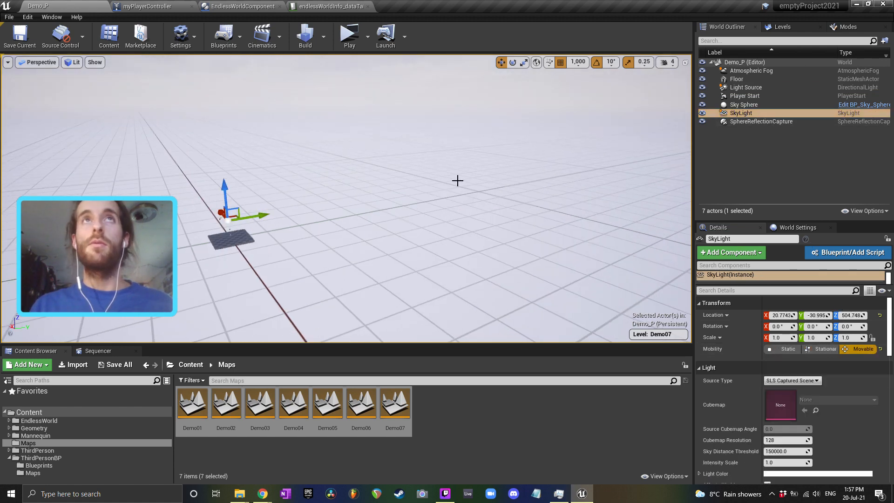
pyautogui.click(243, 7)
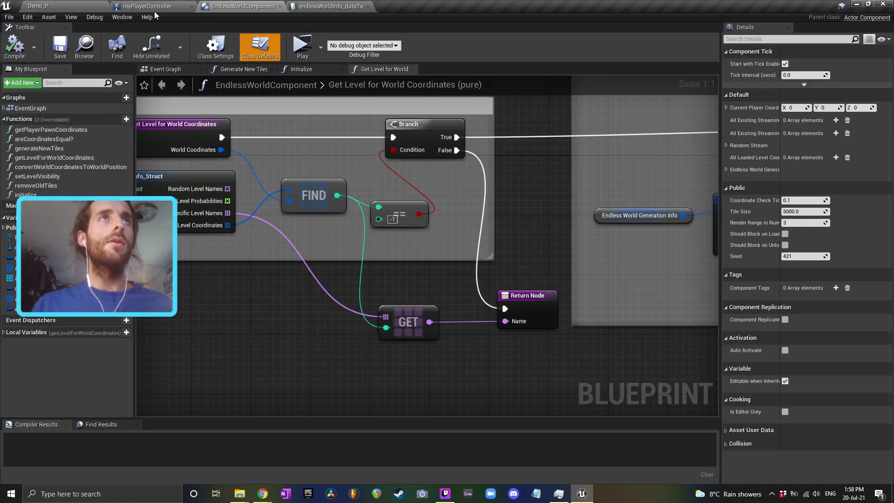
# Step: Launch Demo_P in a play preview with the character standing on the tiled ground
pyautogui.click(152, 7)
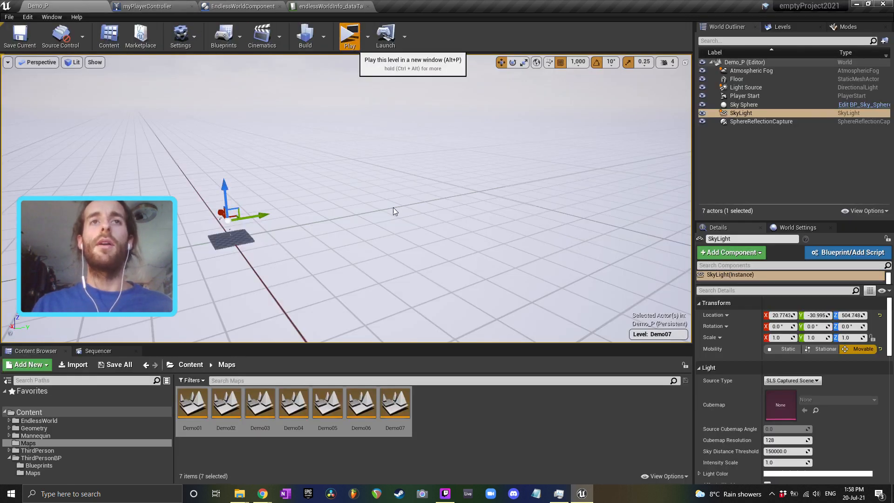
pyautogui.click(349, 36)
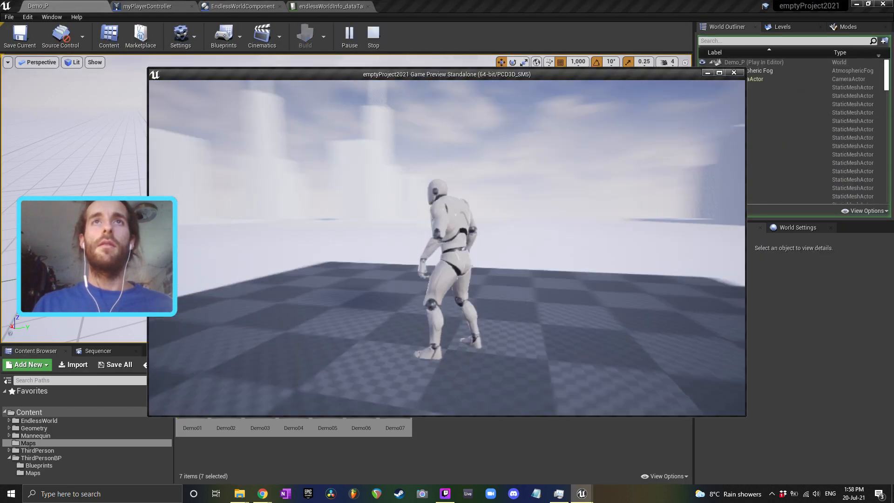